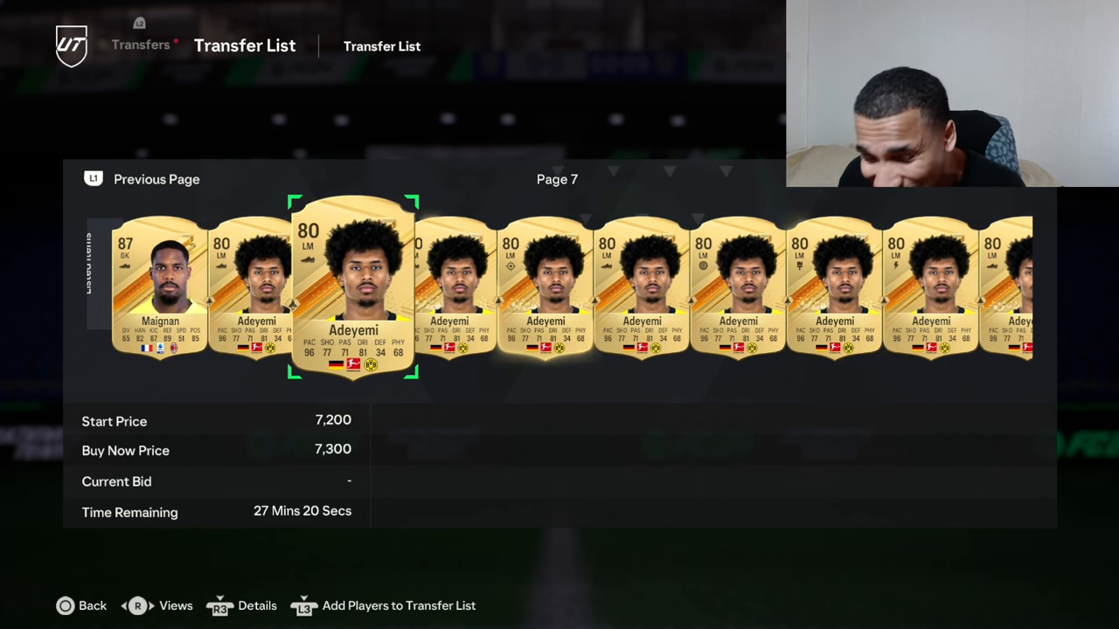
Look over the Adeyemi transfer listings before leaving the game for the browser.
{"action": "scroll", "scroll_direction": "right", "scroll_amount": 3}
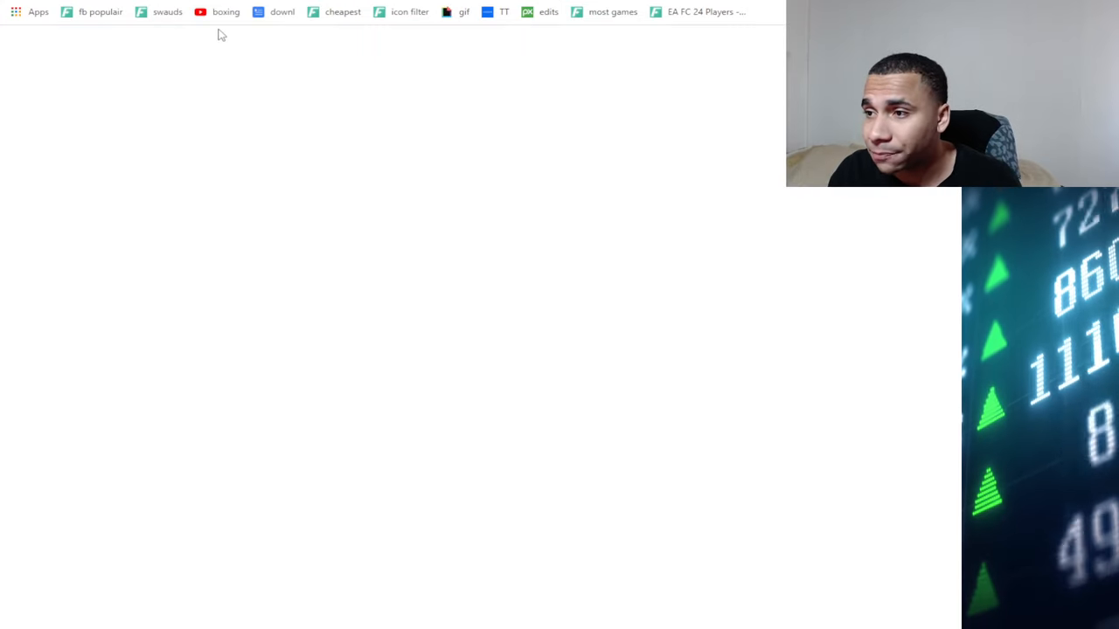
From the promo squads overview, open the Trailblazers squad and scroll to Mkhitaryan's card.
{"action": "left_click", "coordinate": [168, 10]}
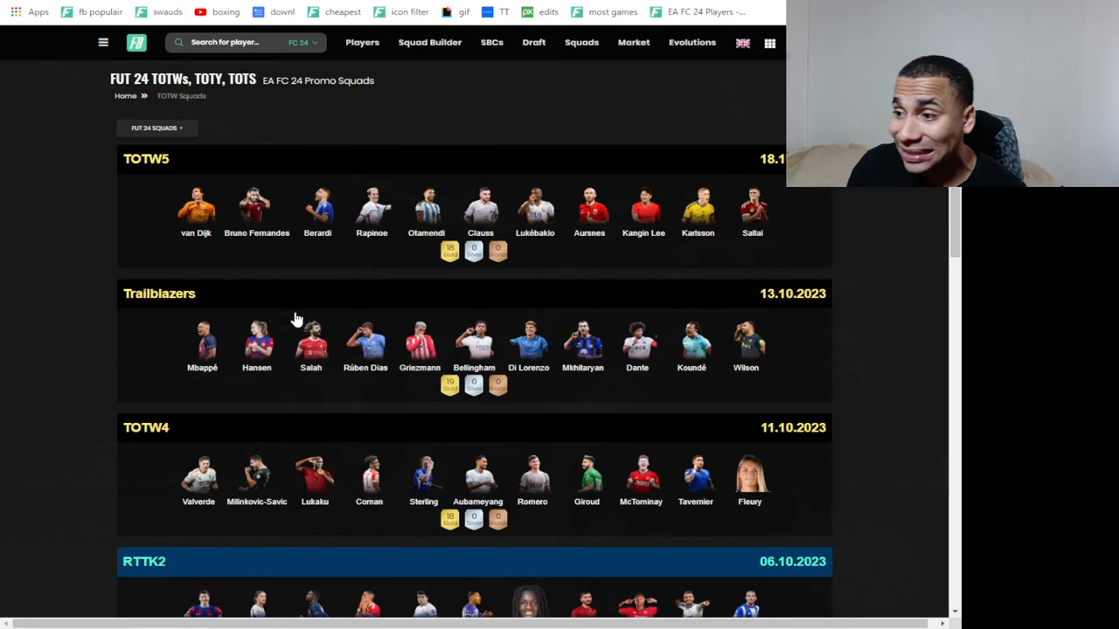
{"action": "left_click", "coordinate": [311, 341]}
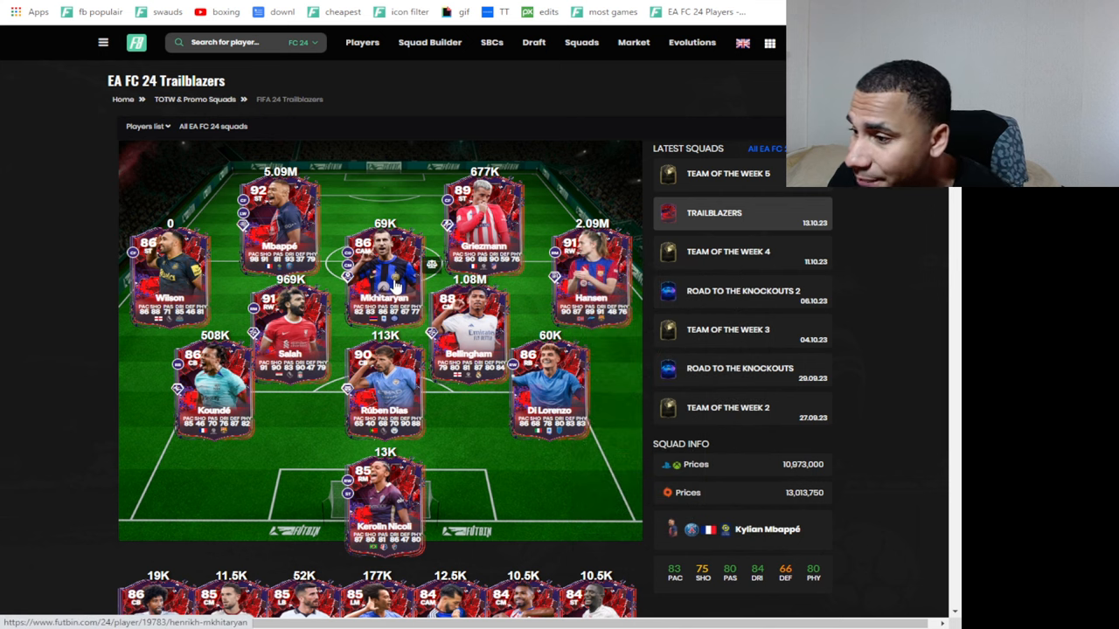
{"action": "scroll", "scroll_direction": "down", "scroll_amount": 3}
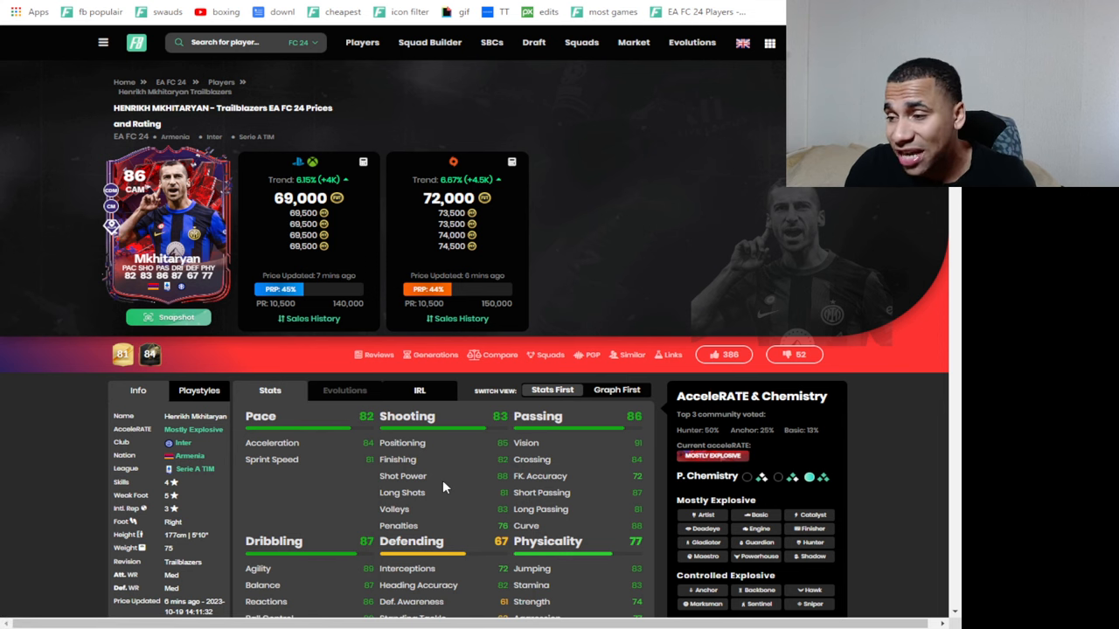
Switch Mkhitaryan's price graph to today's hourly view and inspect points from 64,000 to 69,000 coins.
{"action": "scroll", "scroll_direction": "down", "scroll_amount": 3}
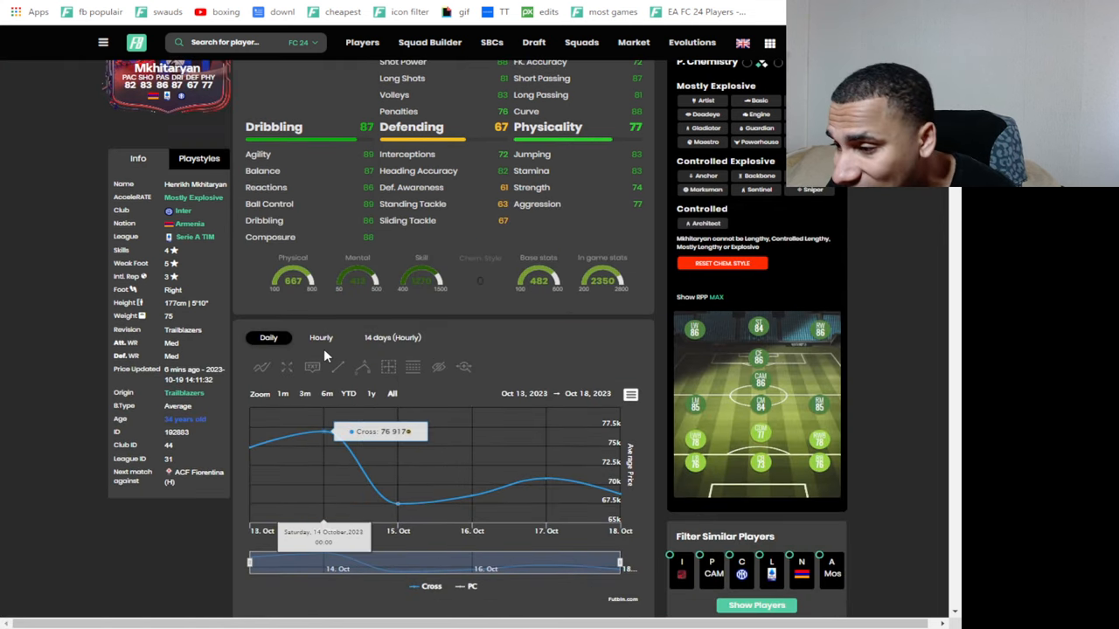
{"action": "left_click", "coordinate": [322, 338]}
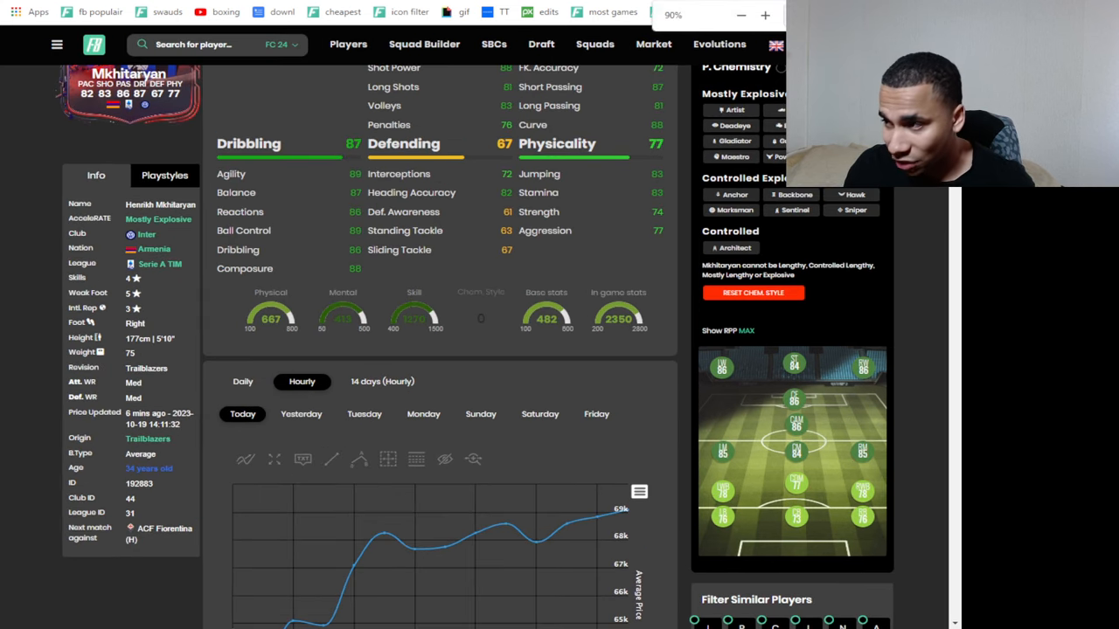
{"action": "scroll", "scroll_direction": "down", "scroll_amount": 3}
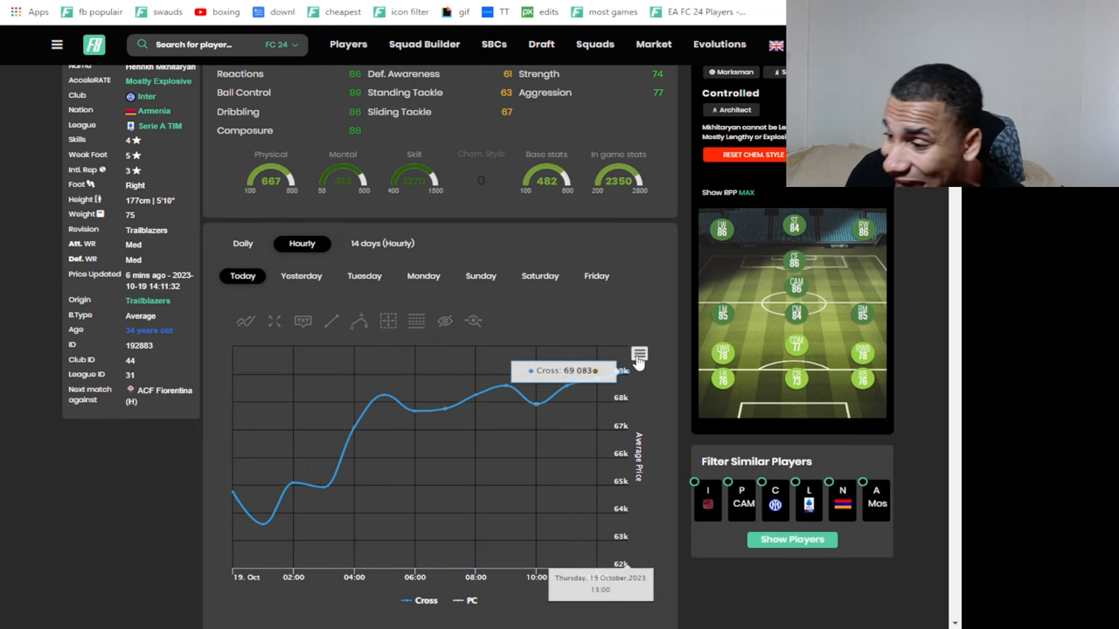
{"action": "scroll", "scroll_direction": "up", "scroll_amount": 3}
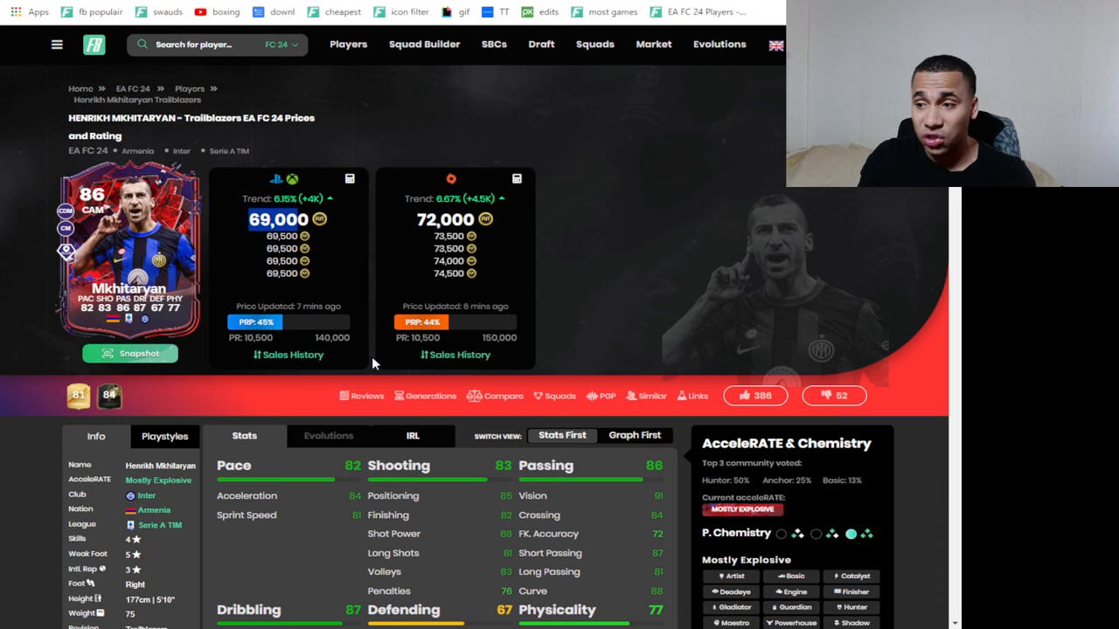
{"action": "scroll", "scroll_direction": "down", "scroll_amount": 3}
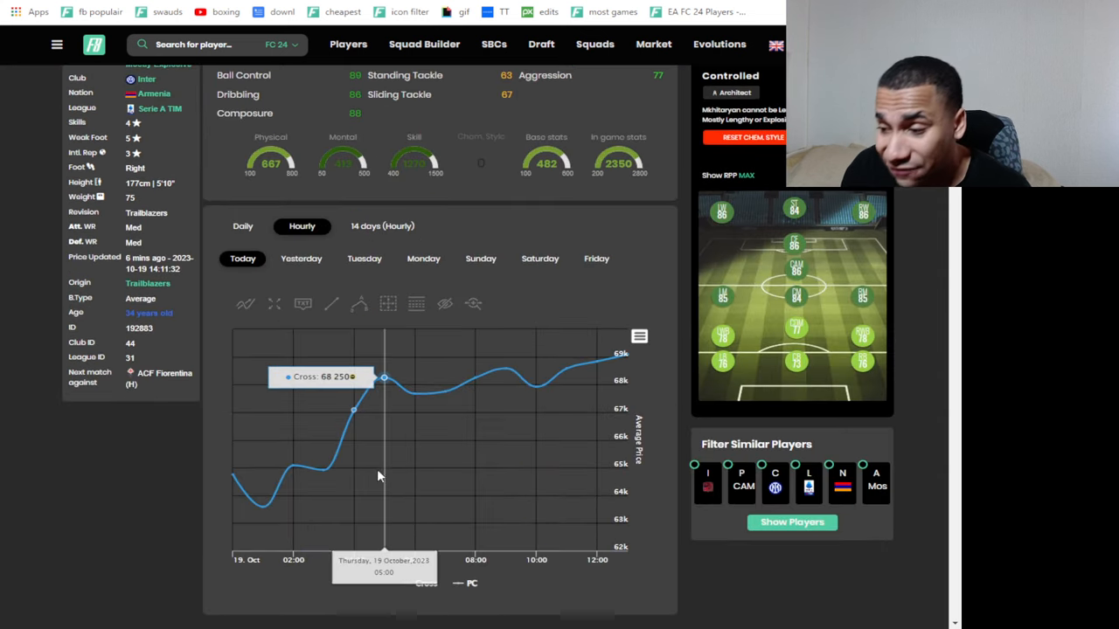
{"action": "mouse_move", "coordinate": [321, 475]}
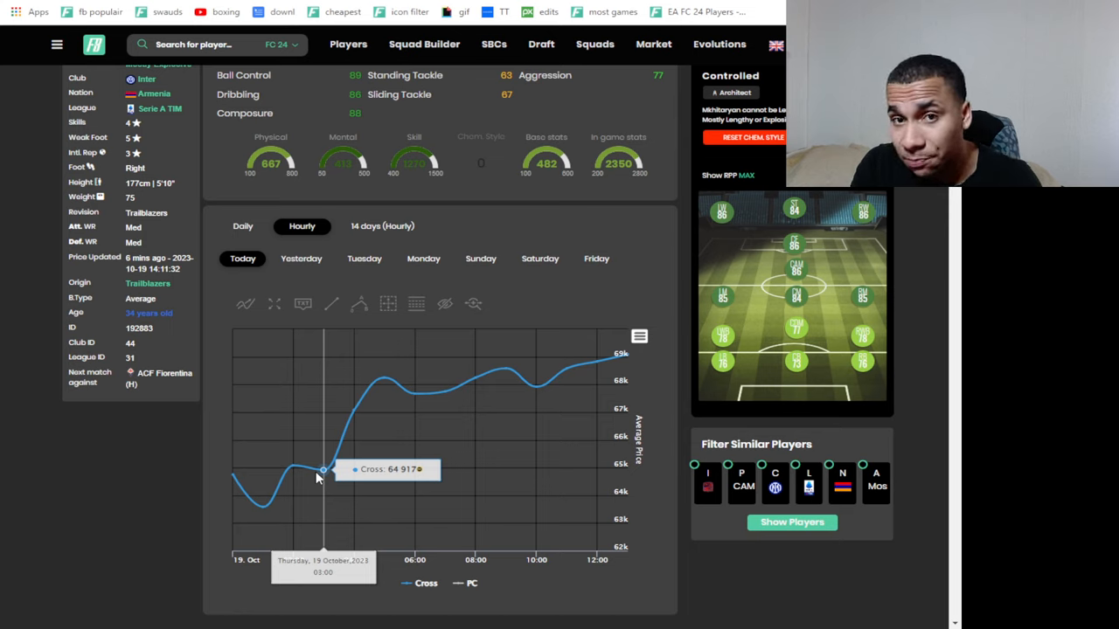
{"action": "mouse_move", "coordinate": [561, 395]}
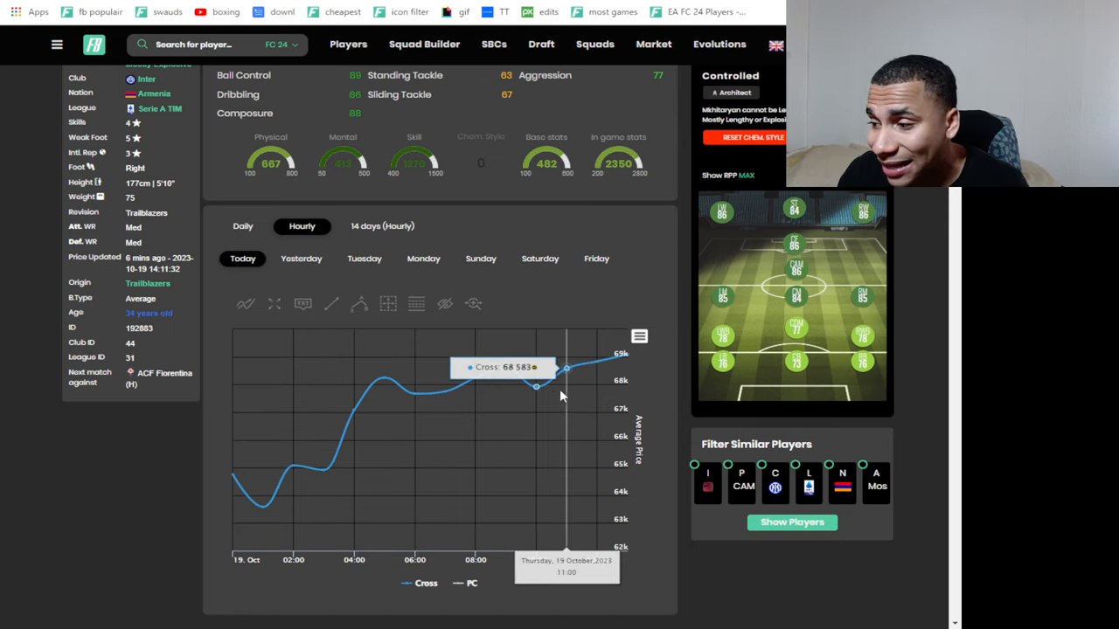
{"action": "mouse_move", "coordinate": [381, 287]}
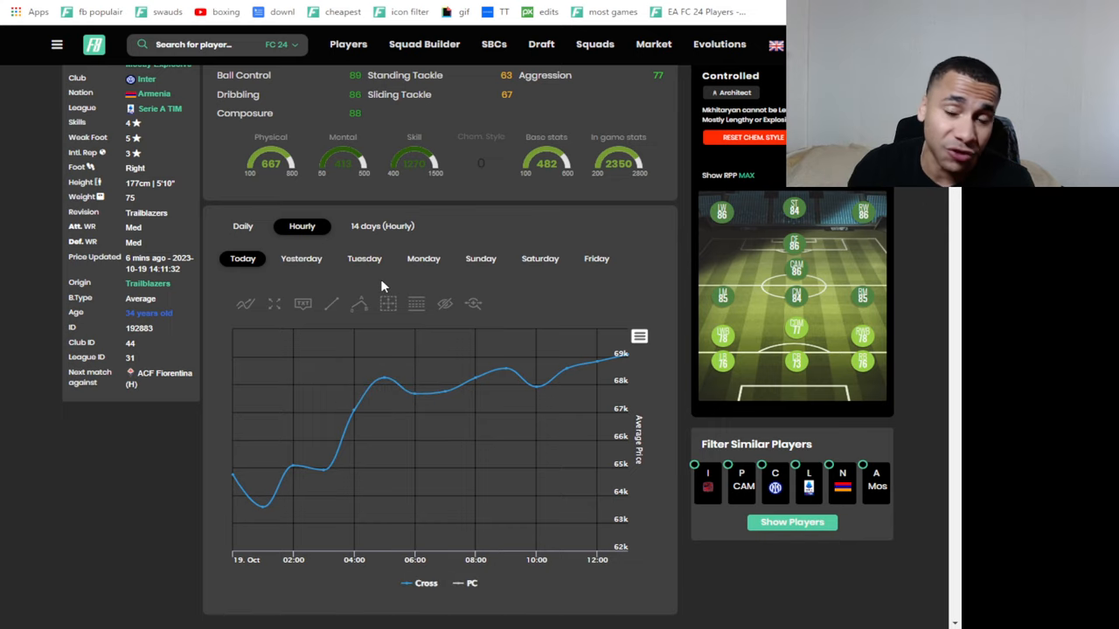
{"action": "mouse_move", "coordinate": [385, 11]}
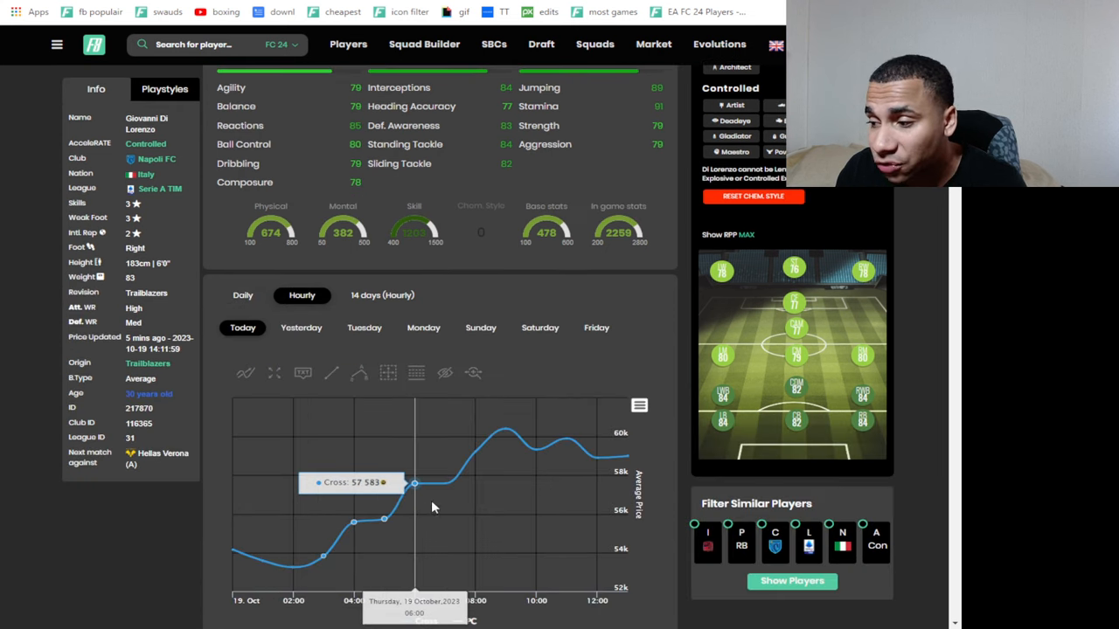
{"action": "mouse_move", "coordinate": [383, 550]}
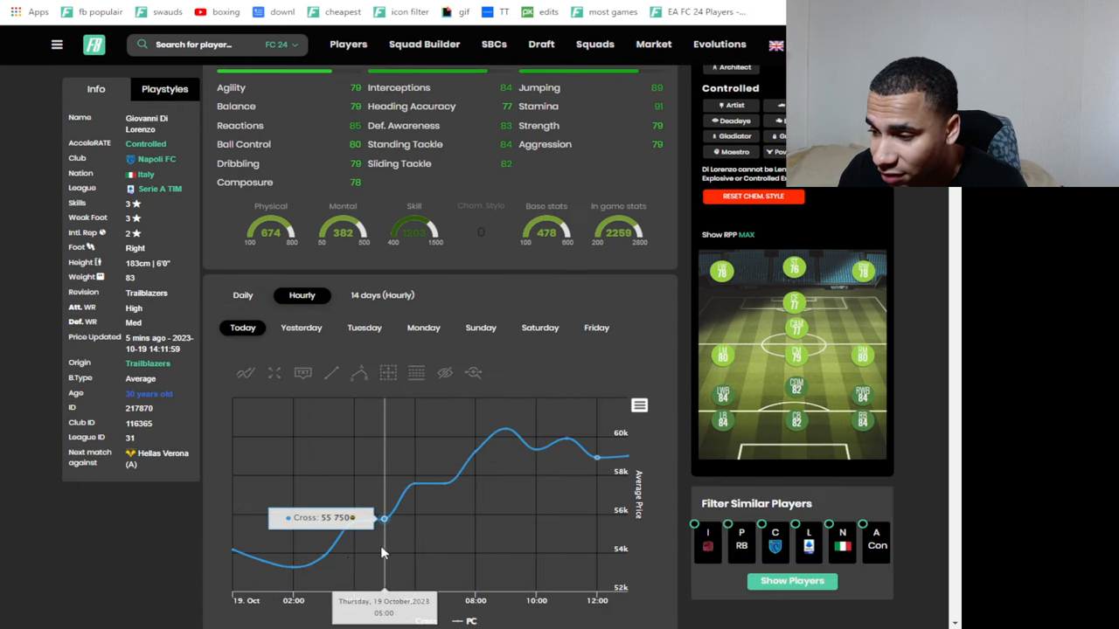
{"action": "mouse_move", "coordinate": [462, 501]}
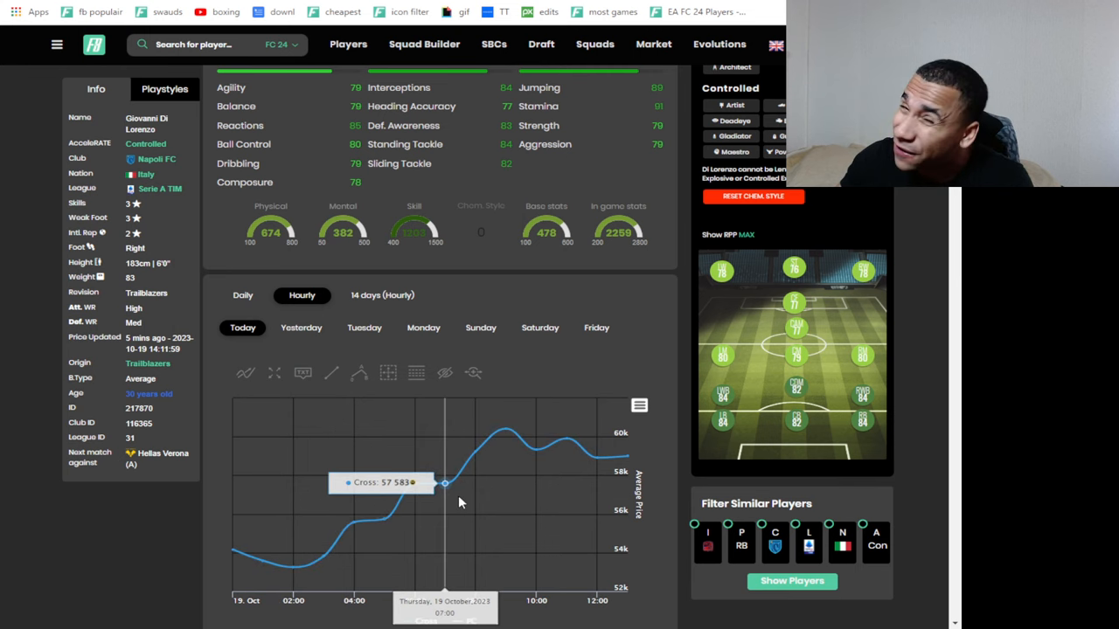
Switch Rúben Dias's price graph to today's hourly view, around 113,000 coins.
{"action": "scroll", "scroll_direction": "up", "scroll_amount": 3}
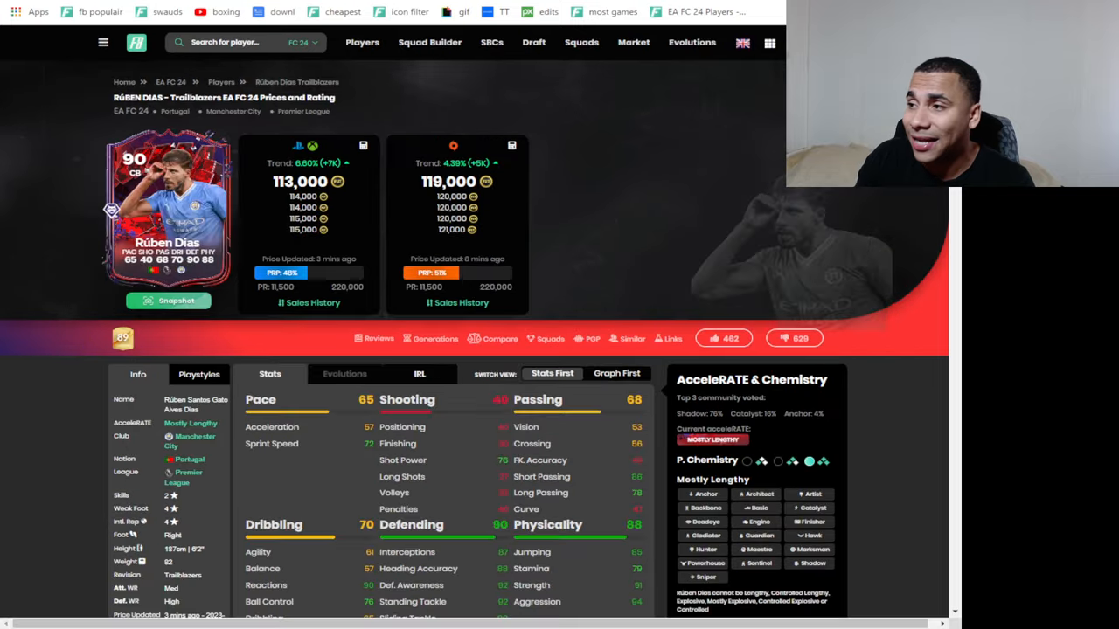
{"action": "scroll", "scroll_direction": "down", "scroll_amount": 3}
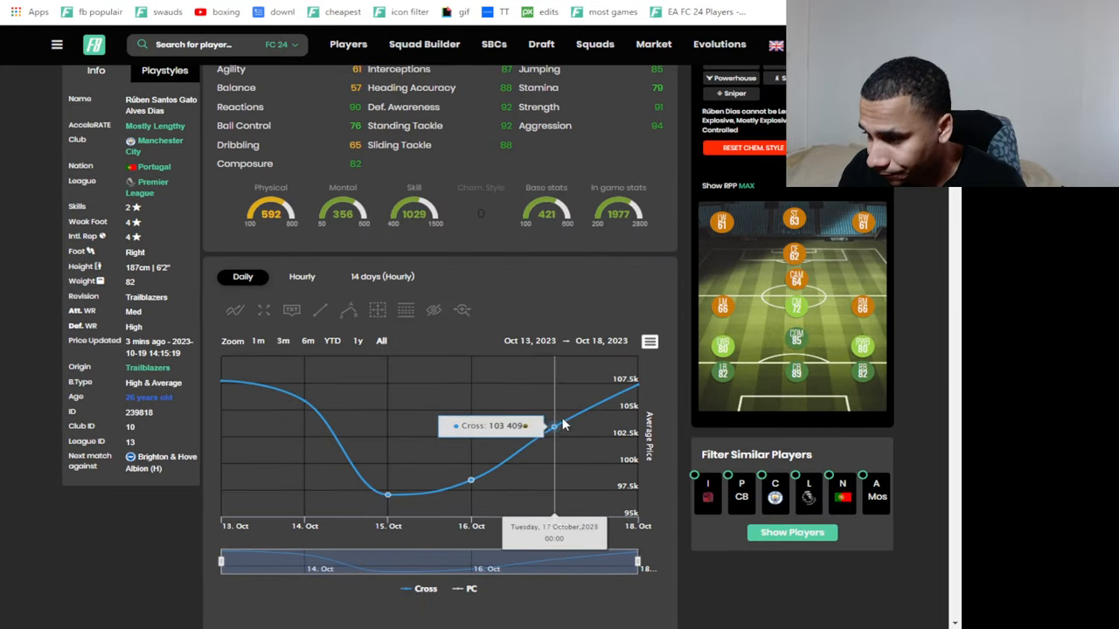
{"action": "left_click", "coordinate": [301, 277]}
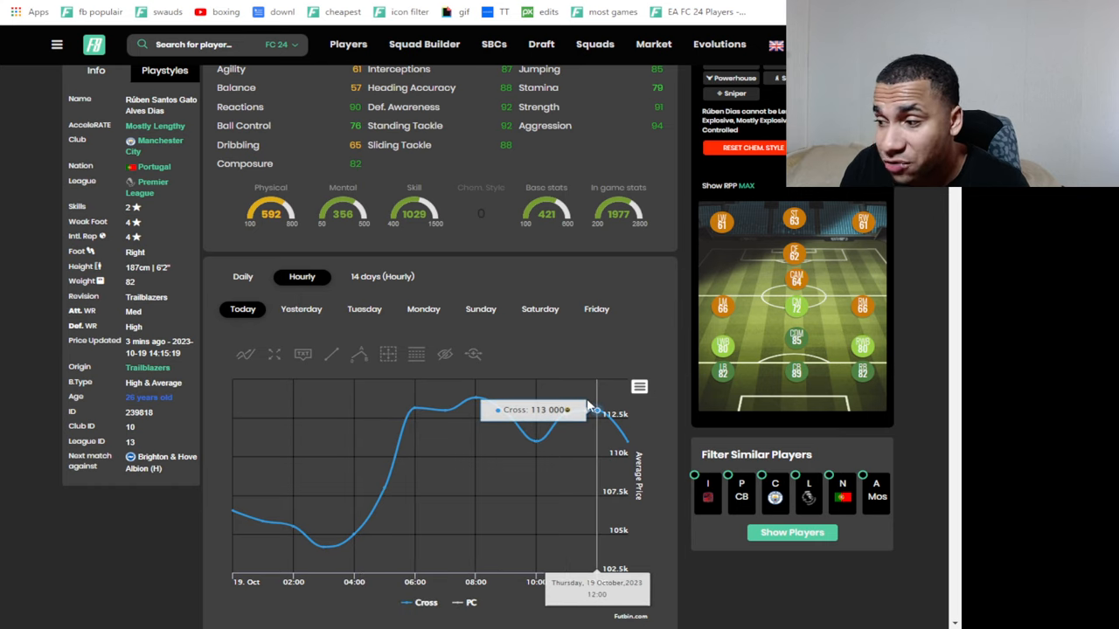
{"action": "mouse_move", "coordinate": [324, 546]}
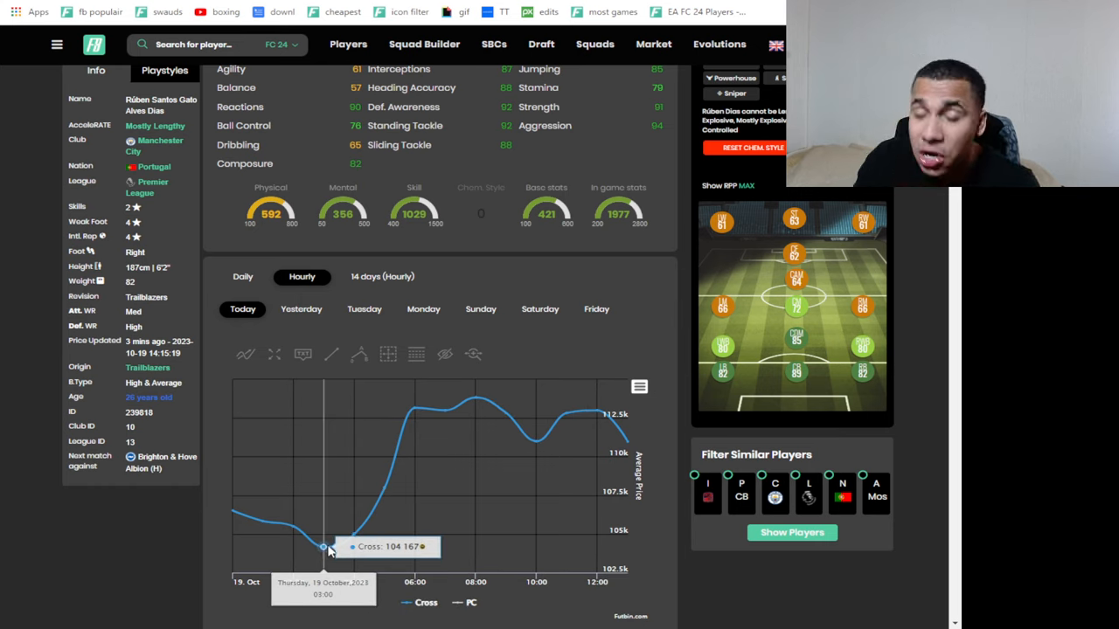
{"action": "mouse_move", "coordinate": [598, 411]}
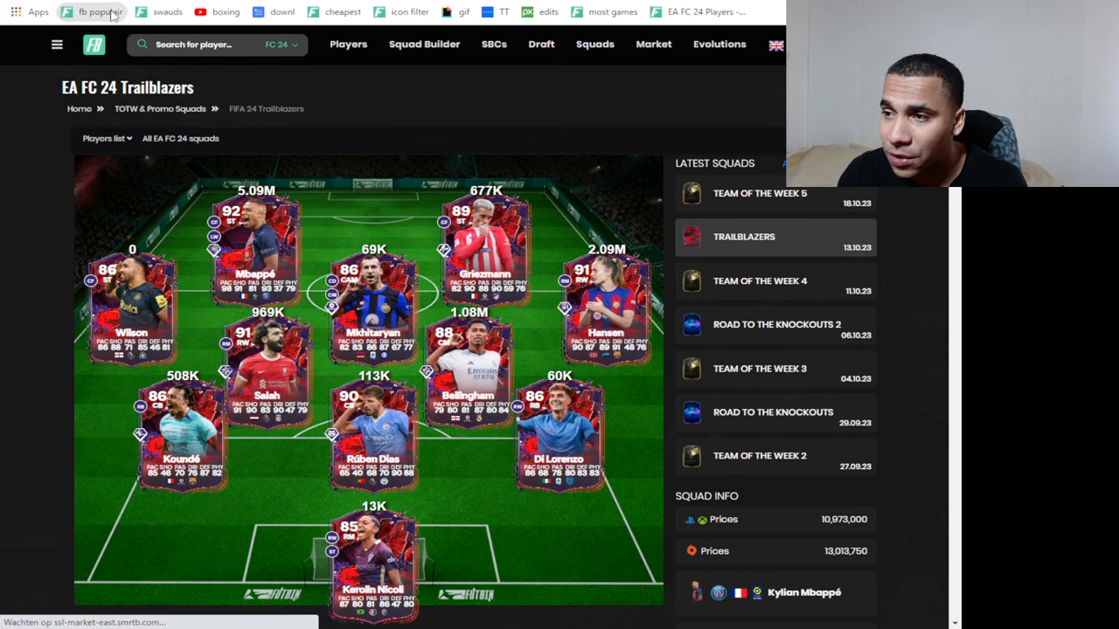
From the Popular Players list, open Diaby's price page and scroll to his graph.
{"action": "left_click", "coordinate": [98, 11]}
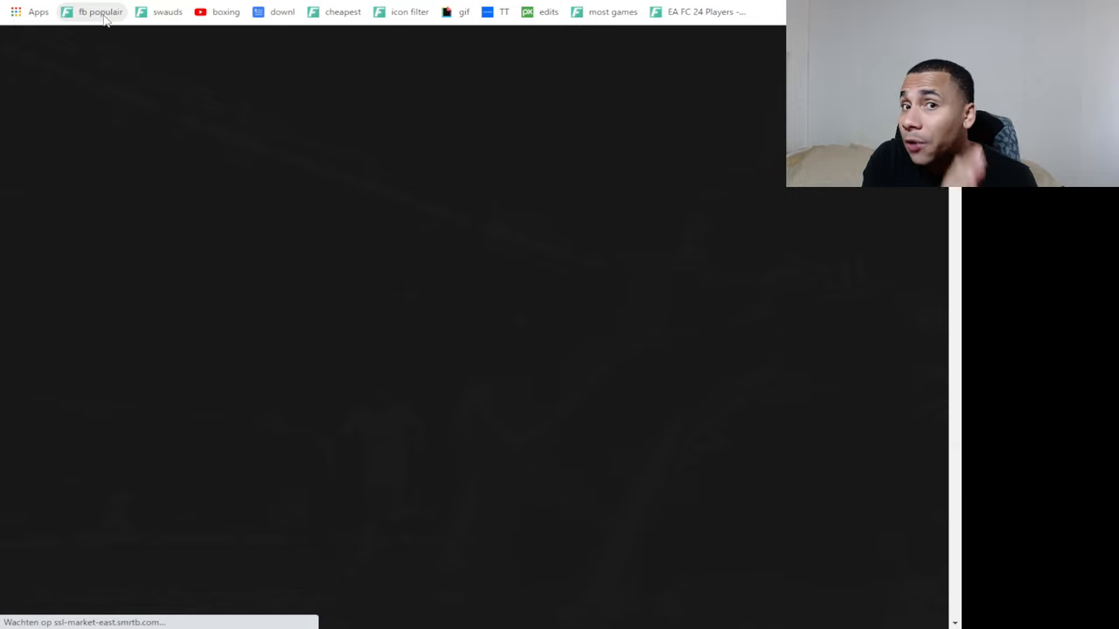
{"action": "left_click", "coordinate": [99, 11]}
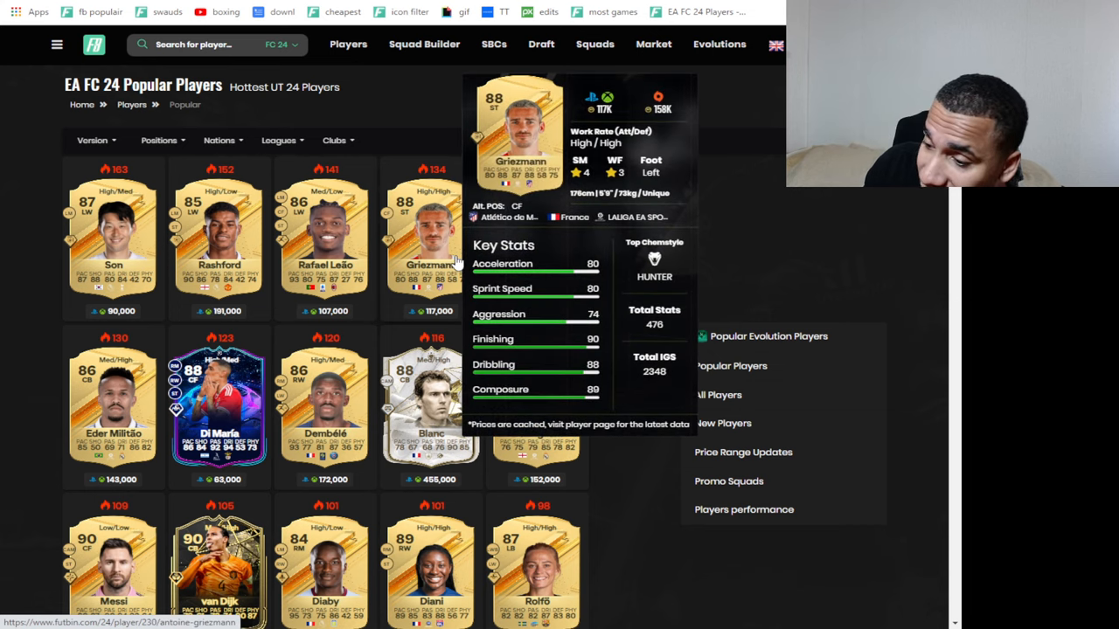
{"action": "scroll", "scroll_direction": "down", "scroll_amount": 3}
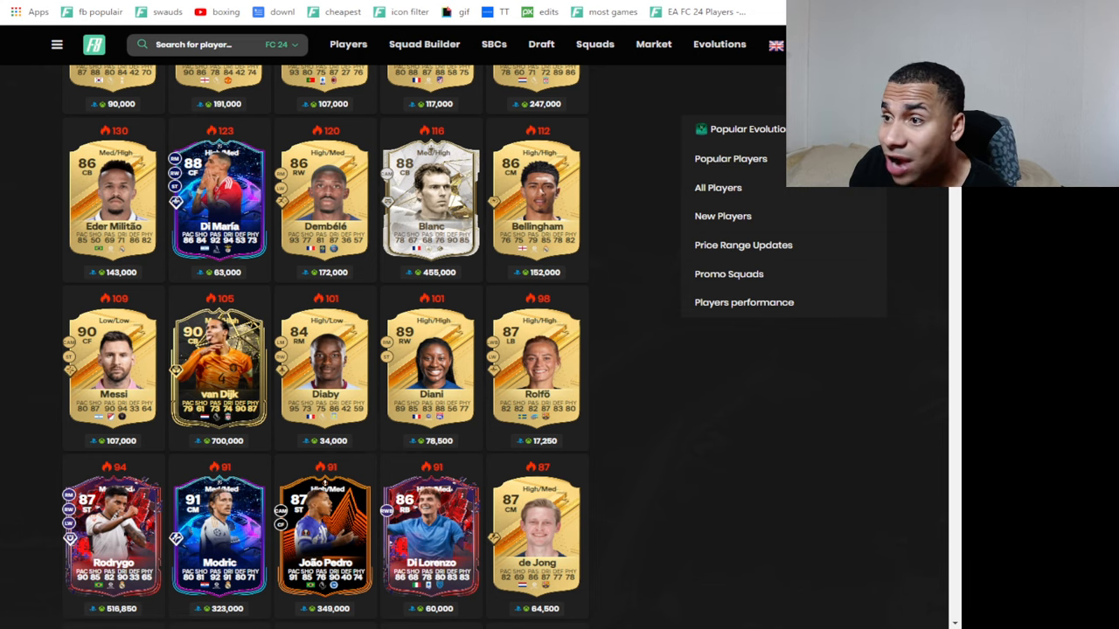
{"action": "left_click", "coordinate": [325, 362]}
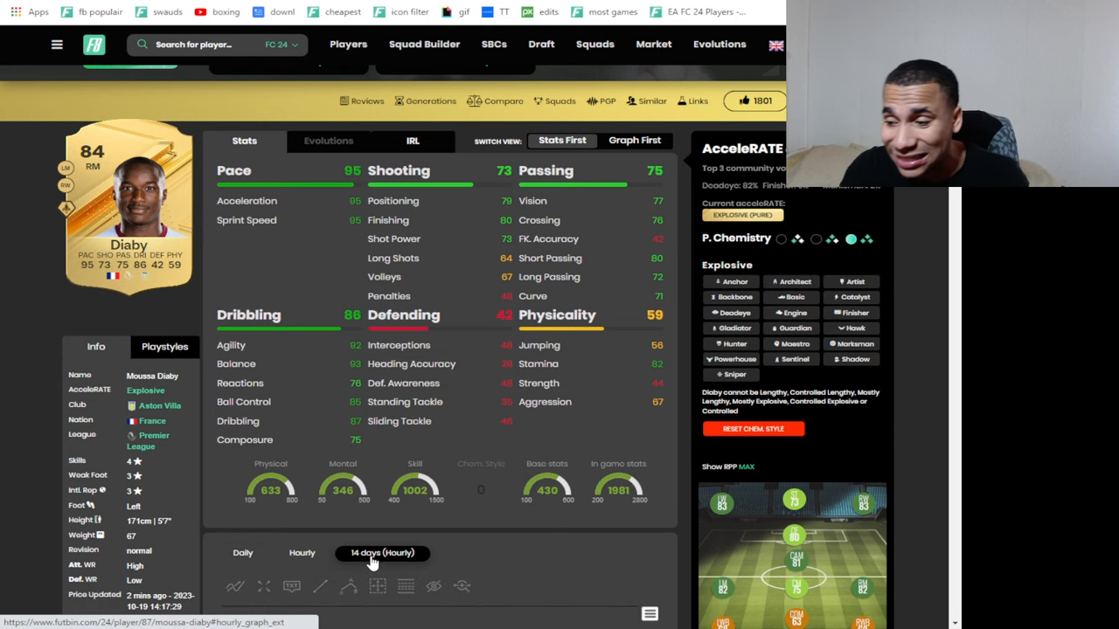
{"action": "scroll", "scroll_direction": "down", "scroll_amount": 3}
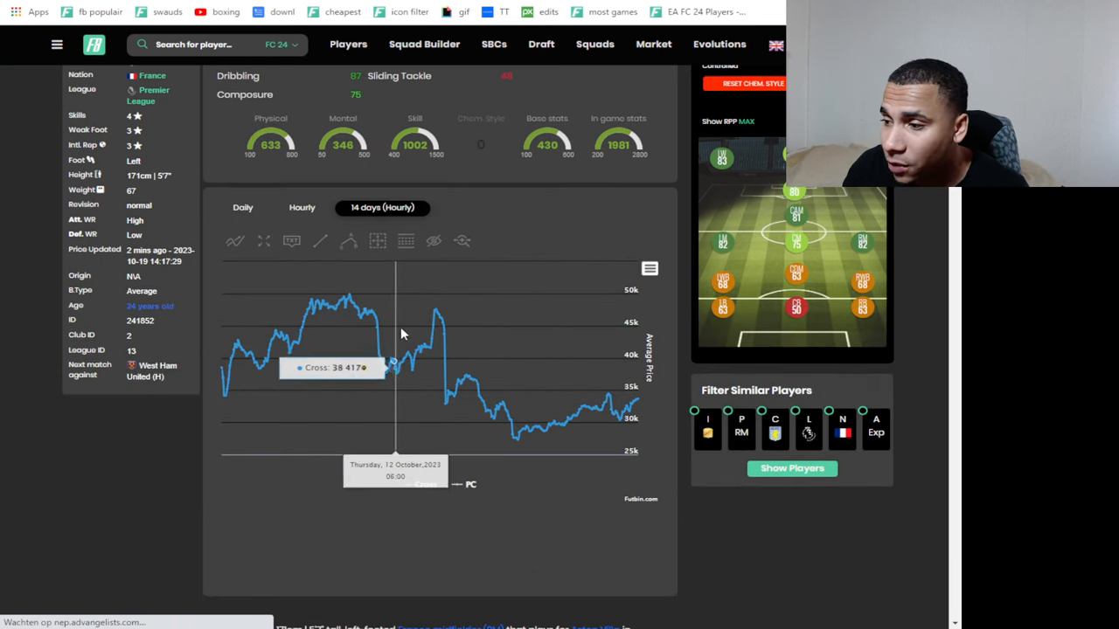
{"action": "mouse_move", "coordinate": [416, 376]}
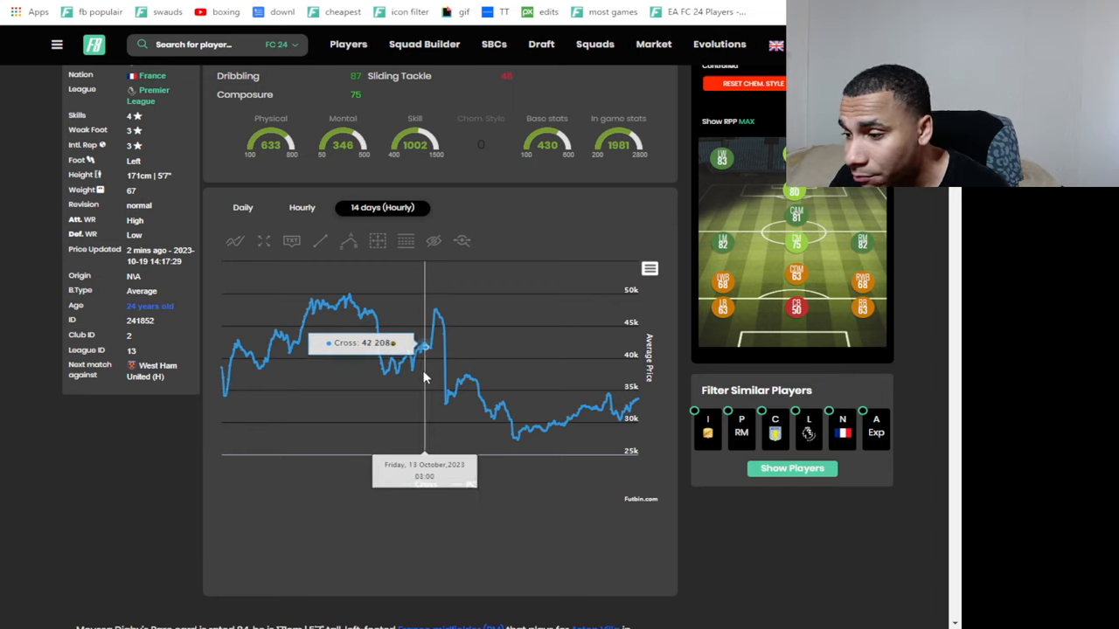
{"action": "mouse_move", "coordinate": [418, 381]}
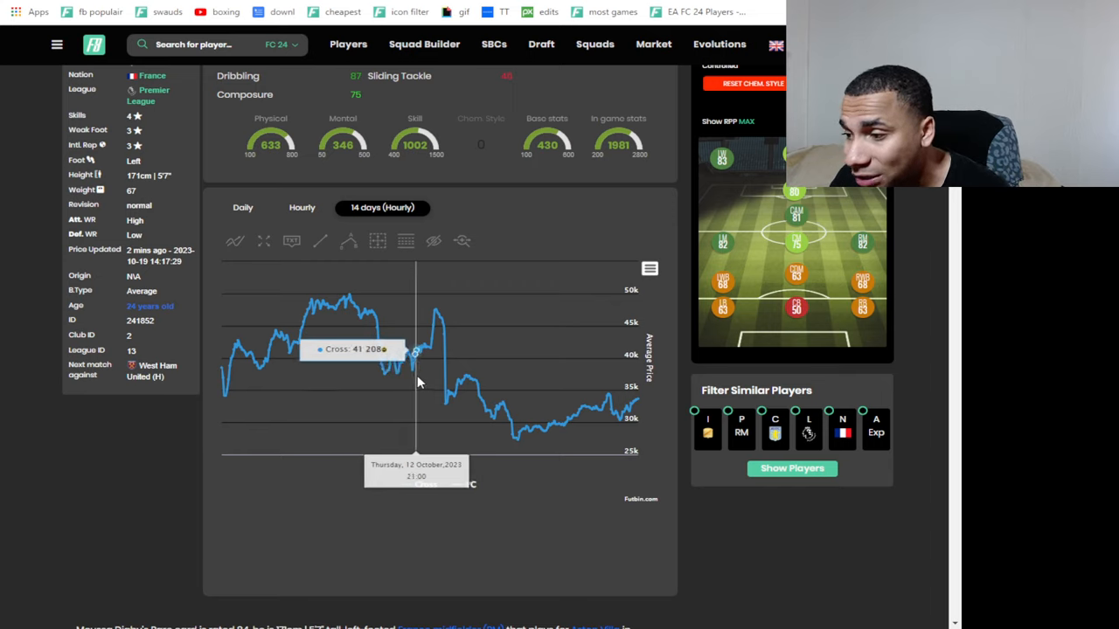
{"action": "mouse_move", "coordinate": [416, 396]}
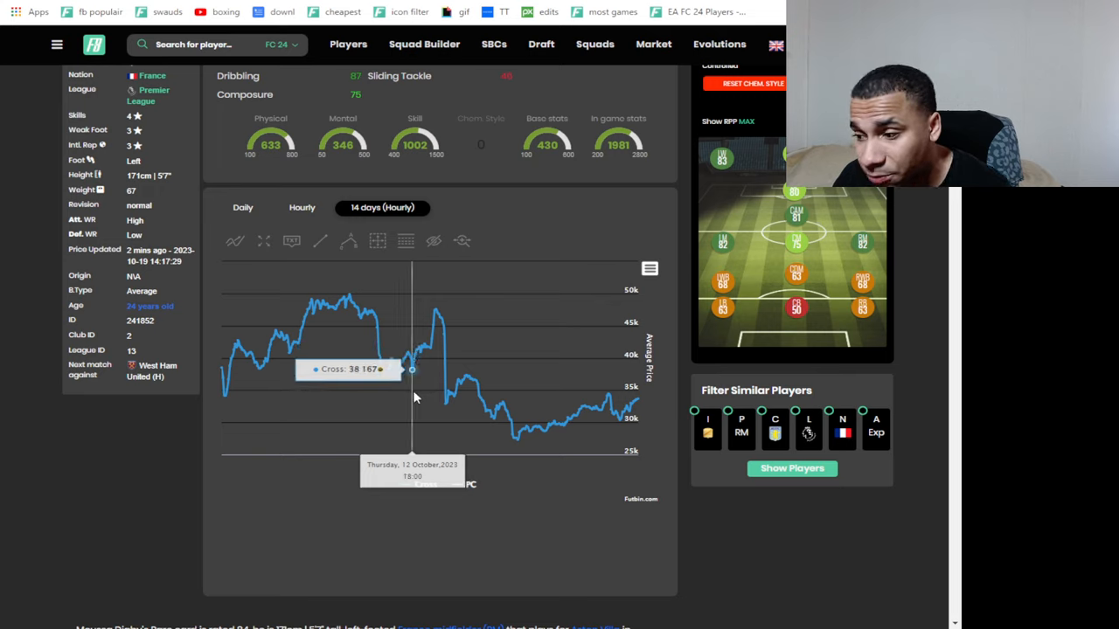
{"action": "mouse_move", "coordinate": [434, 381]}
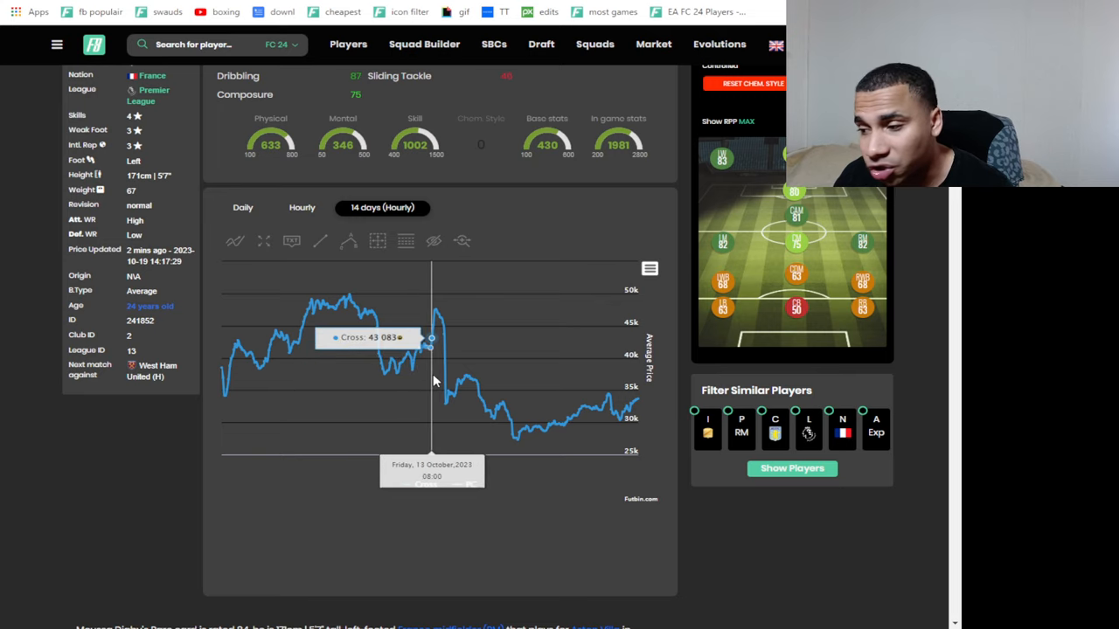
{"action": "mouse_move", "coordinate": [437, 343]}
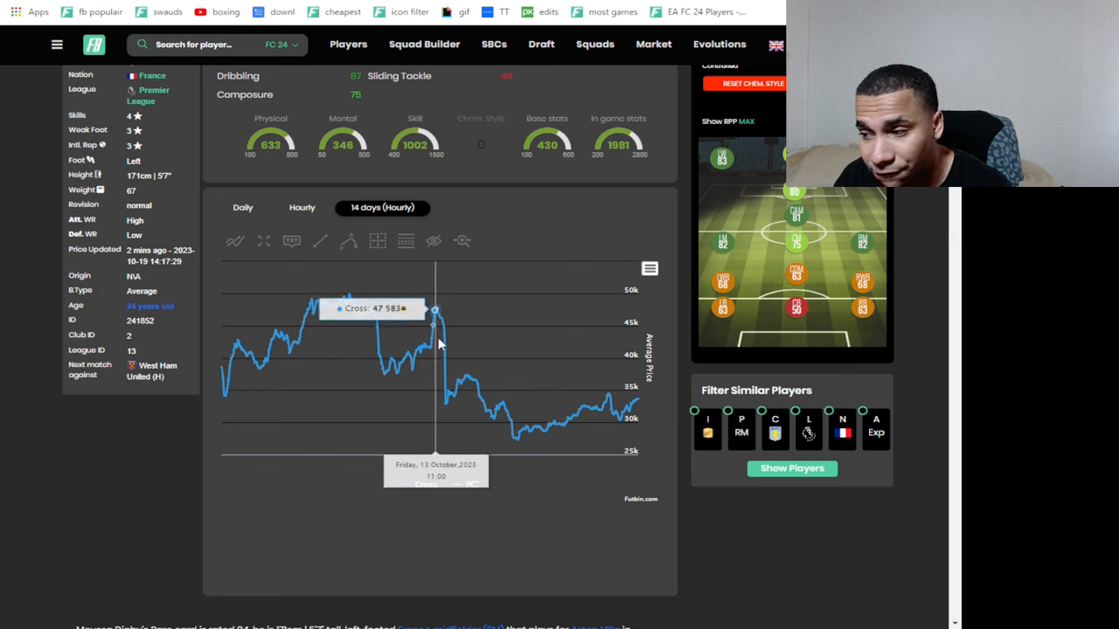
{"action": "mouse_move", "coordinate": [418, 386]}
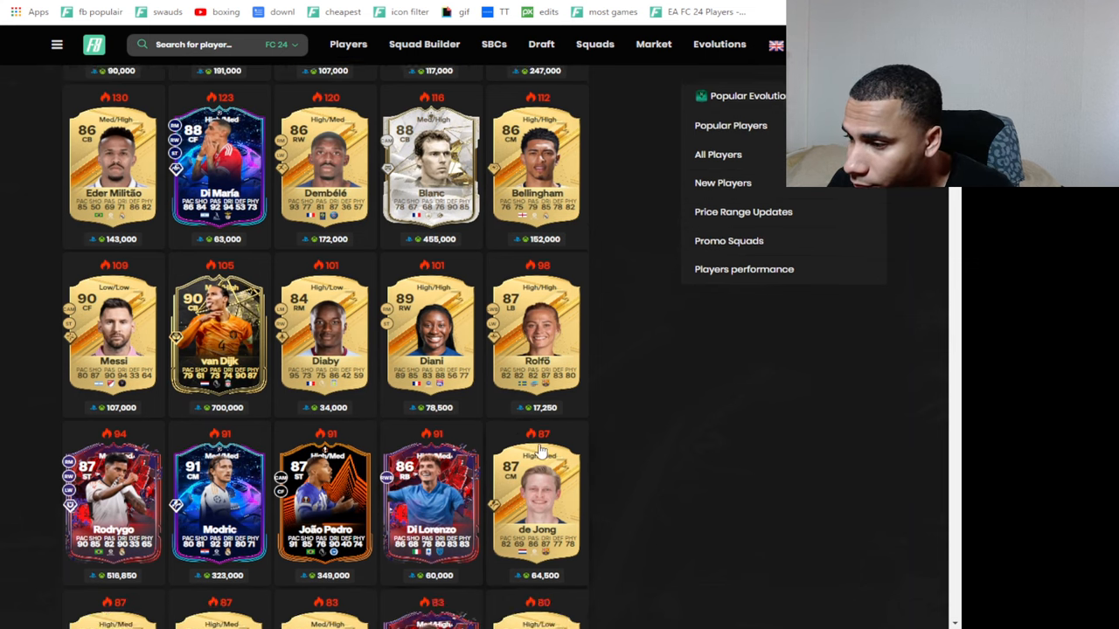
Scroll the Popular Players list to Musiala and open his price page.
{"action": "scroll", "scroll_direction": "down", "scroll_amount": 3}
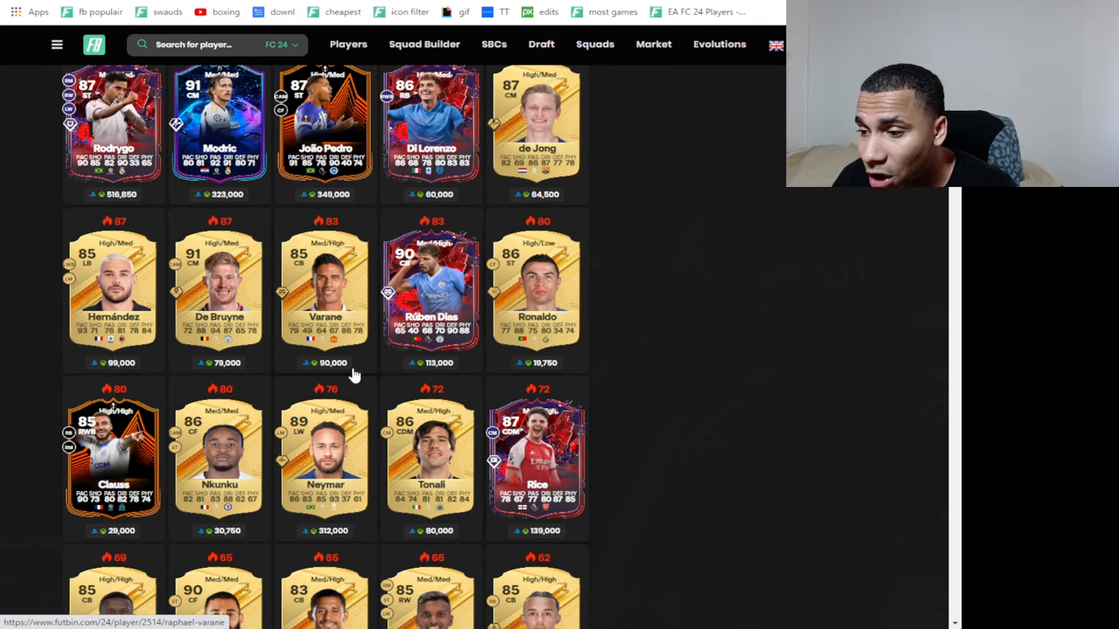
{"action": "mouse_move", "coordinate": [308, 300]}
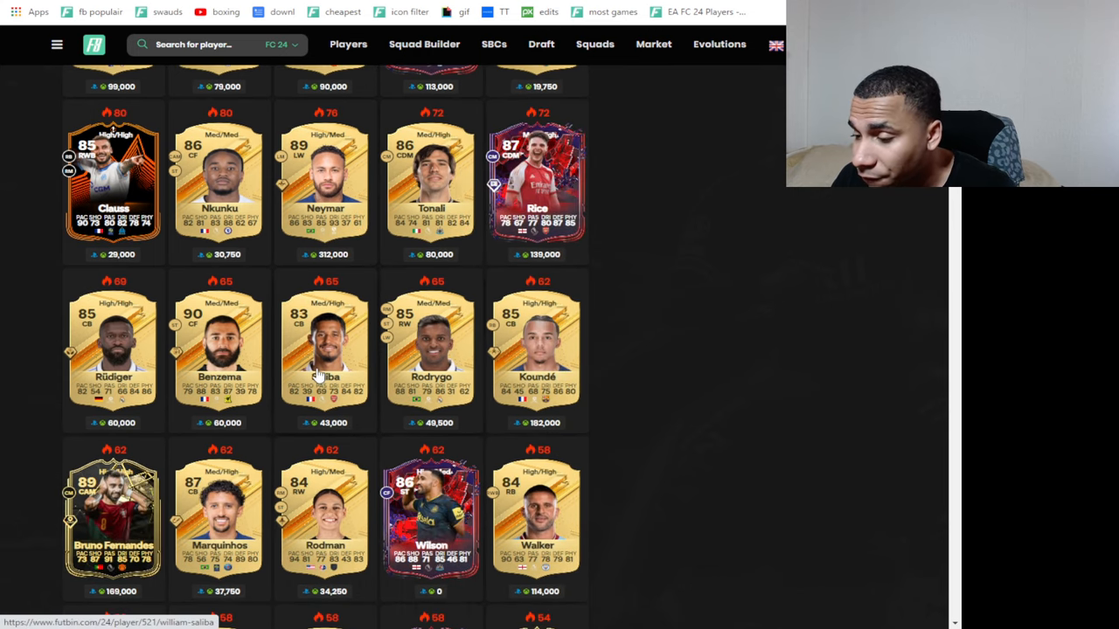
{"action": "scroll", "scroll_direction": "down", "scroll_amount": 3}
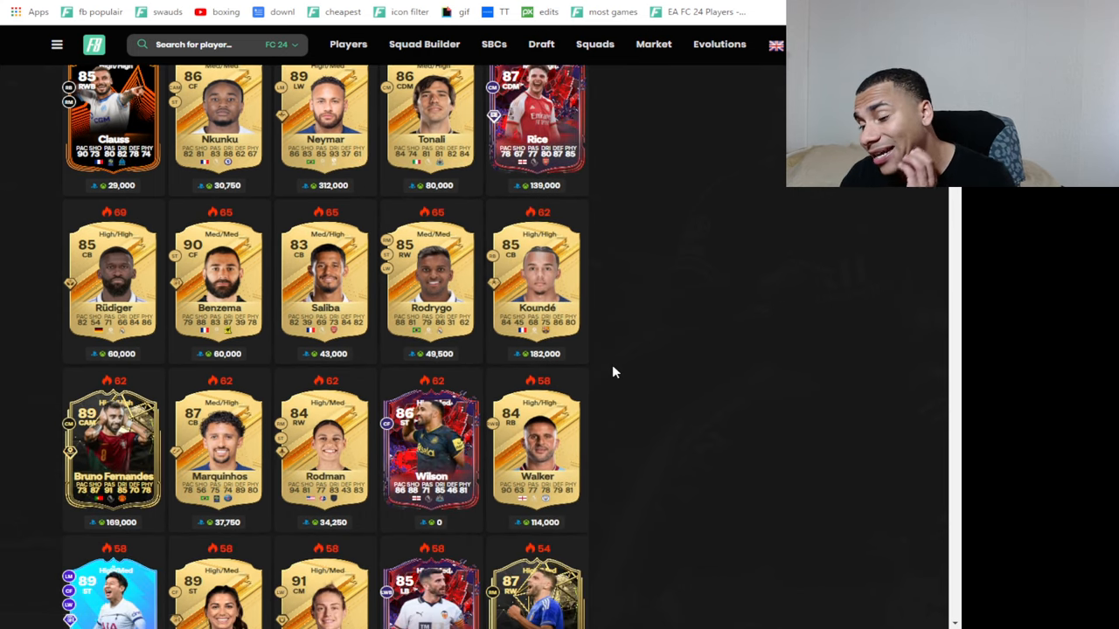
{"action": "scroll", "scroll_direction": "down", "scroll_amount": 3}
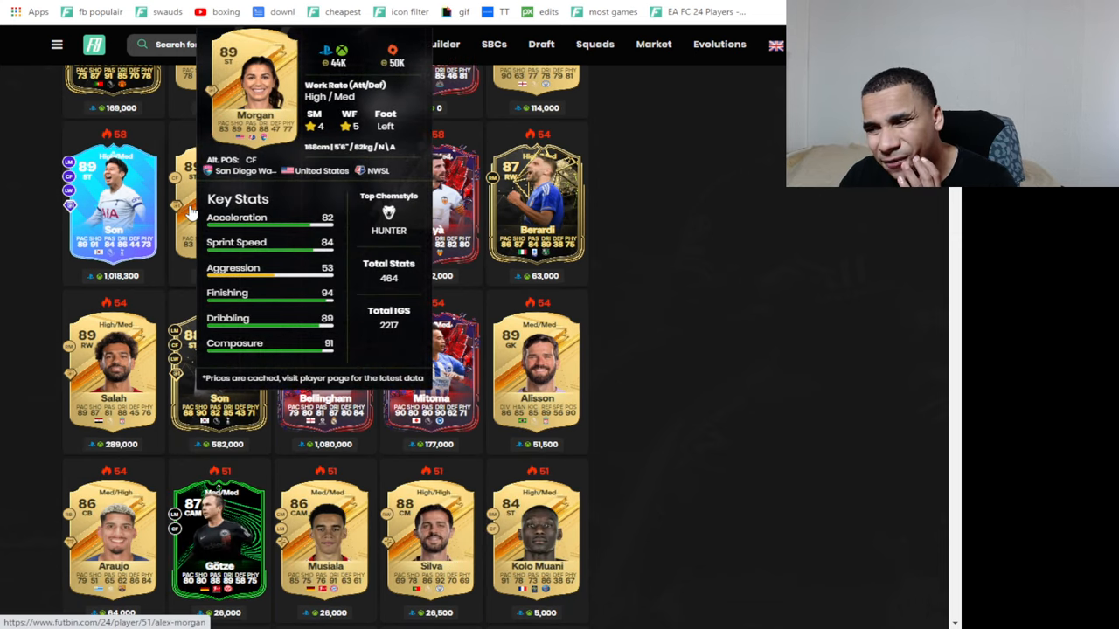
{"action": "scroll", "scroll_direction": "down", "scroll_amount": 3}
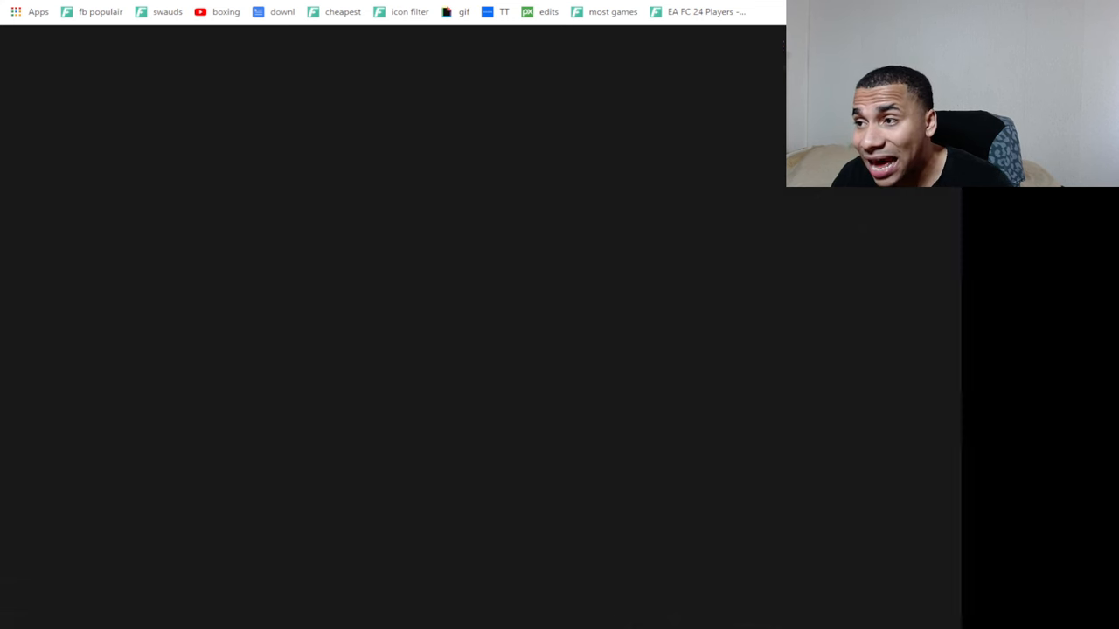
{"action": "left_click", "coordinate": [706, 11]}
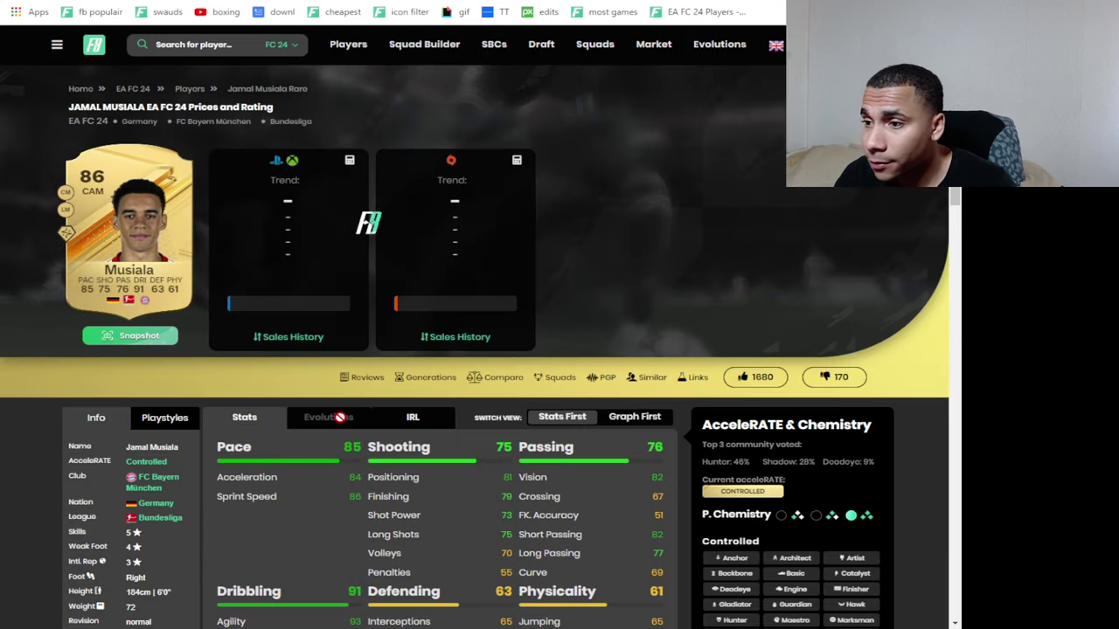
{"action": "scroll", "scroll_direction": "down", "scroll_amount": 3}
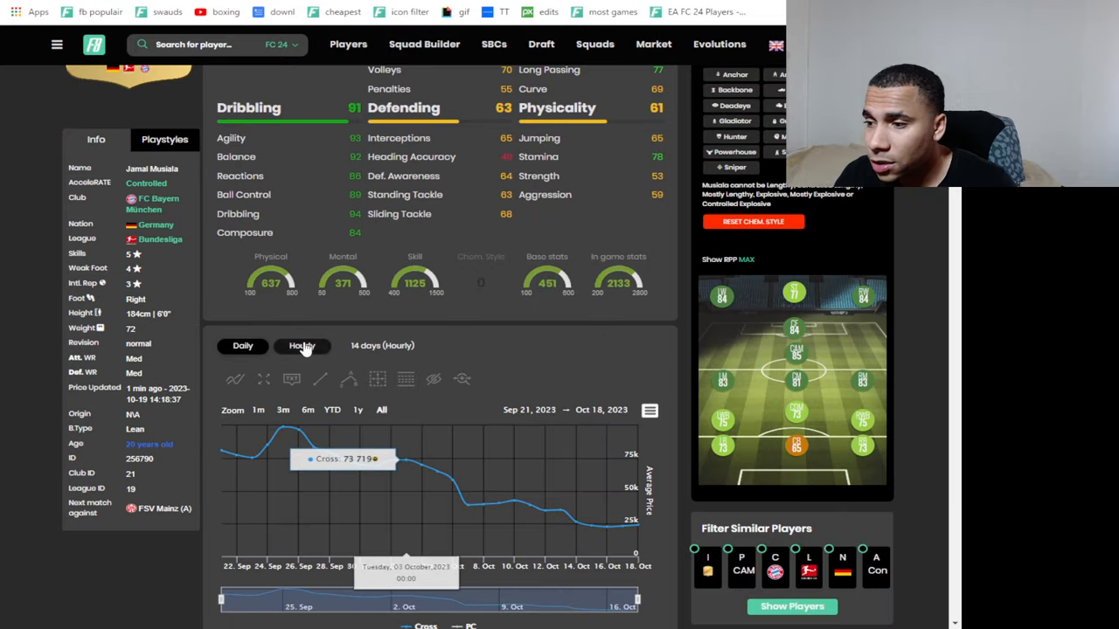
View Musiala's hourly prices for today and yesterday, then his 14-day hourly trend.
{"action": "left_click", "coordinate": [301, 346]}
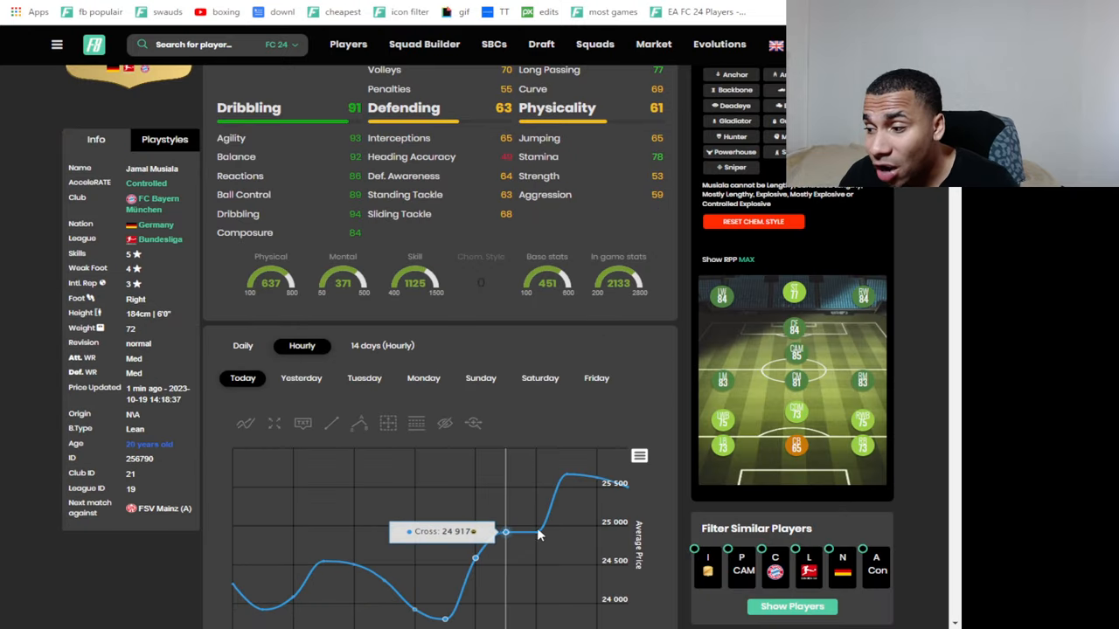
{"action": "mouse_move", "coordinate": [595, 476]}
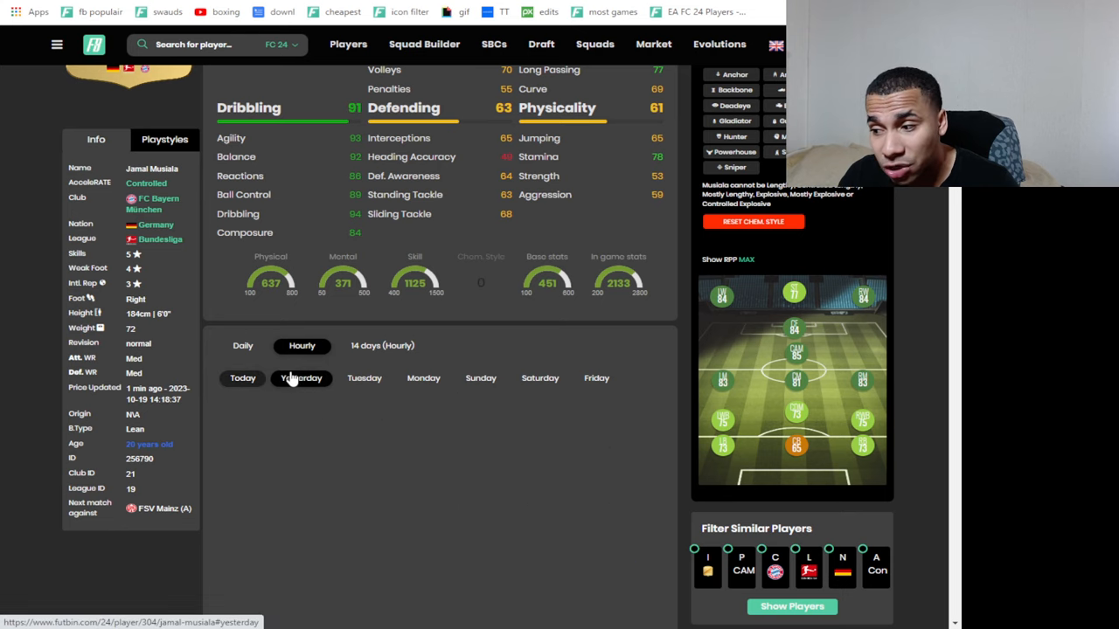
{"action": "left_click", "coordinate": [301, 377]}
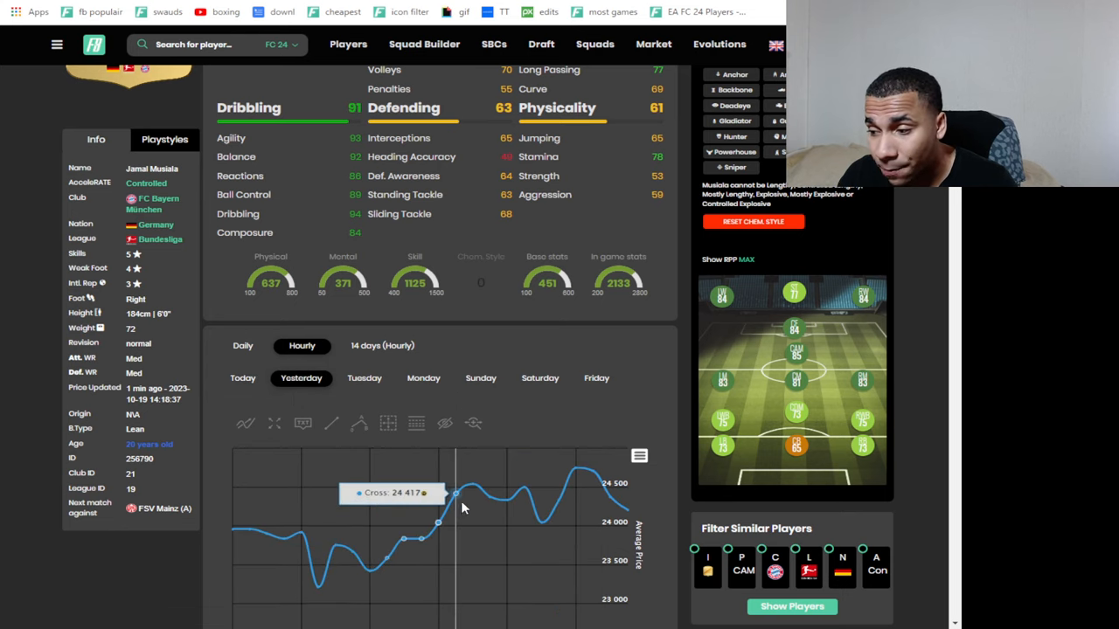
{"action": "mouse_move", "coordinate": [539, 498]}
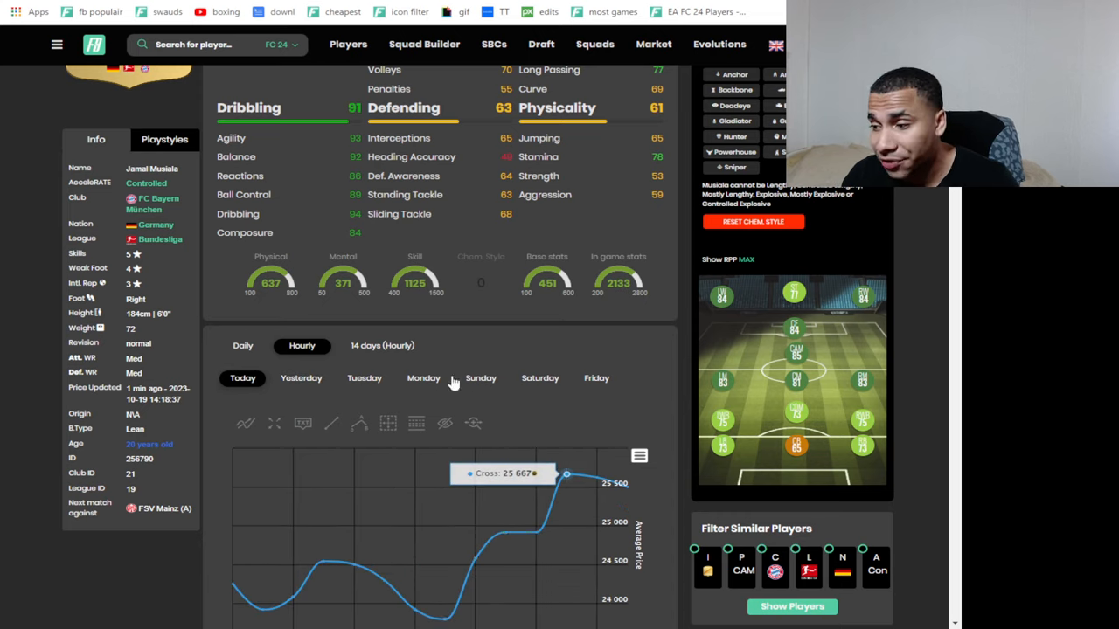
{"action": "left_click", "coordinate": [381, 346]}
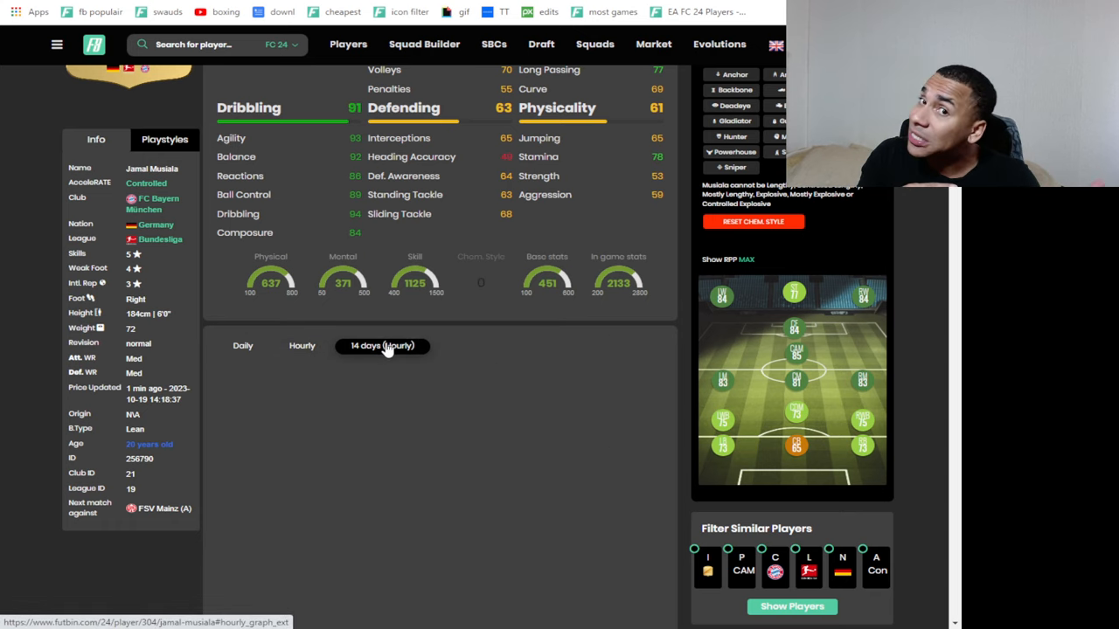
{"action": "left_click", "coordinate": [381, 347]}
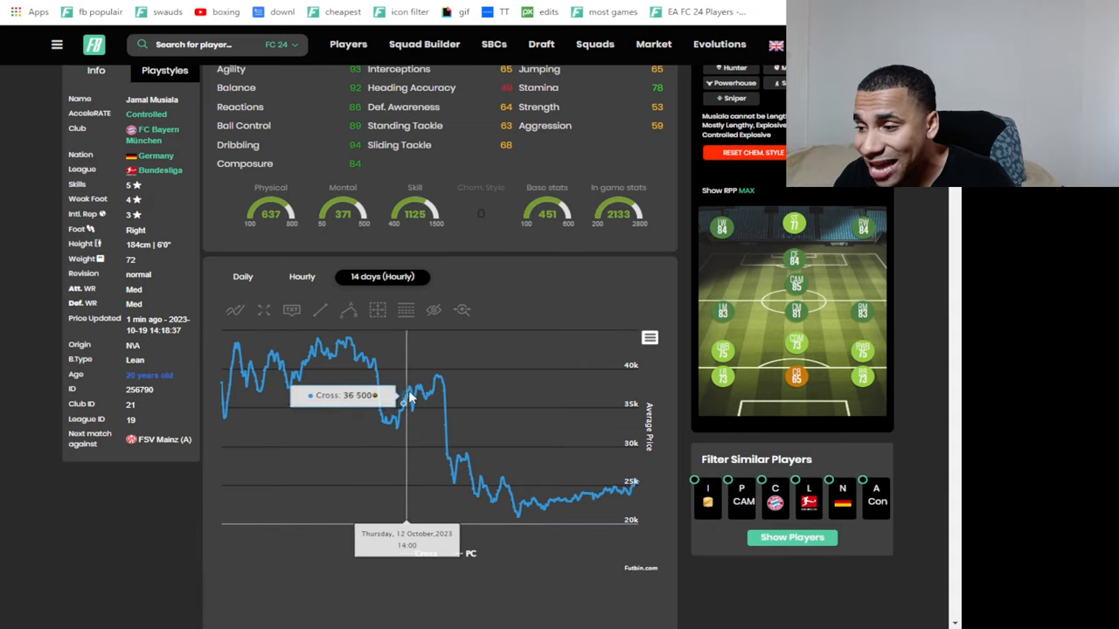
{"action": "mouse_move", "coordinate": [413, 412]}
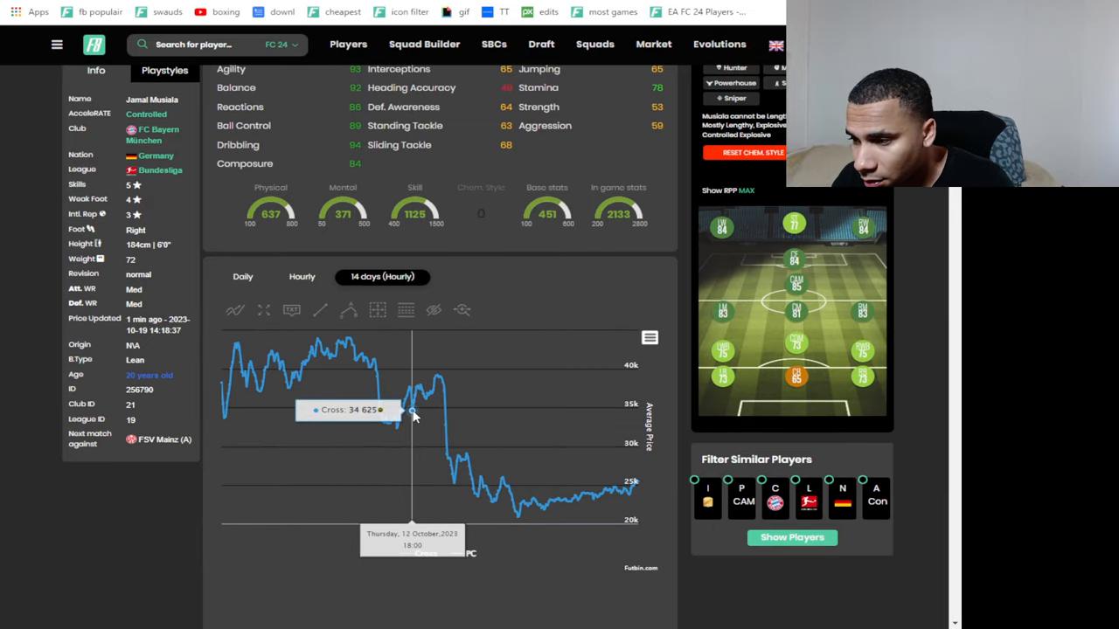
{"action": "mouse_move", "coordinate": [418, 405]}
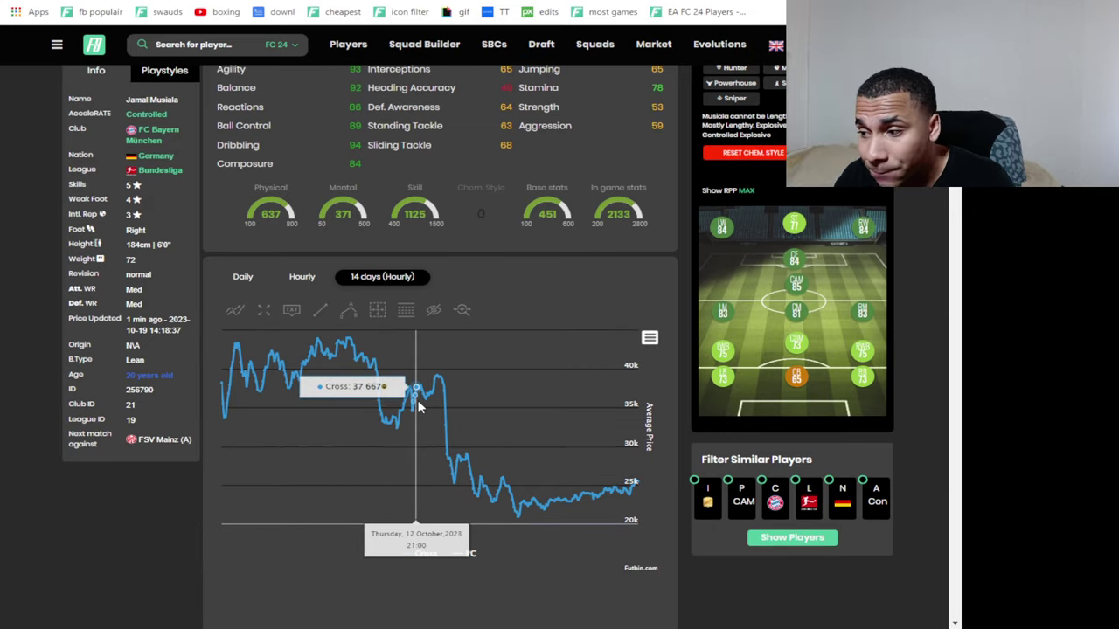
{"action": "mouse_move", "coordinate": [415, 412]}
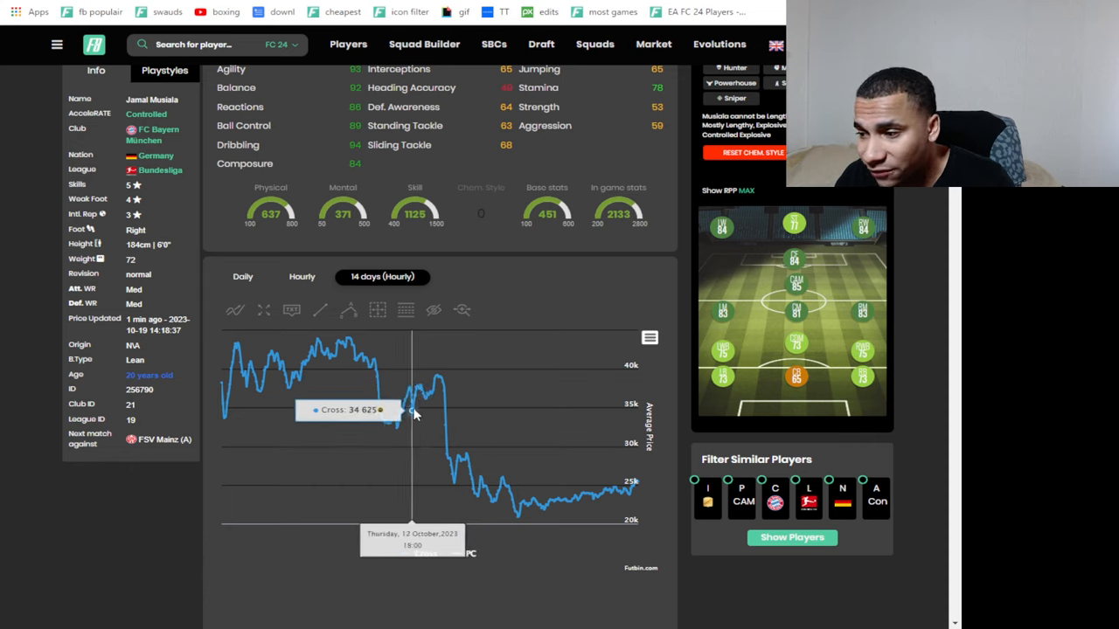
{"action": "mouse_move", "coordinate": [423, 388]}
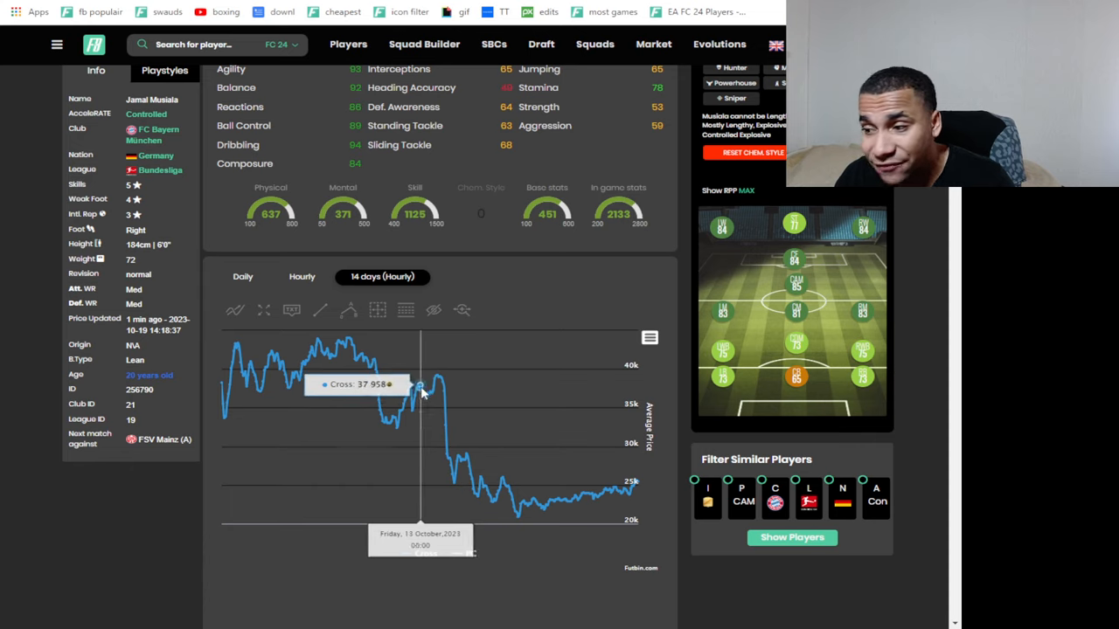
{"action": "mouse_move", "coordinate": [412, 416]}
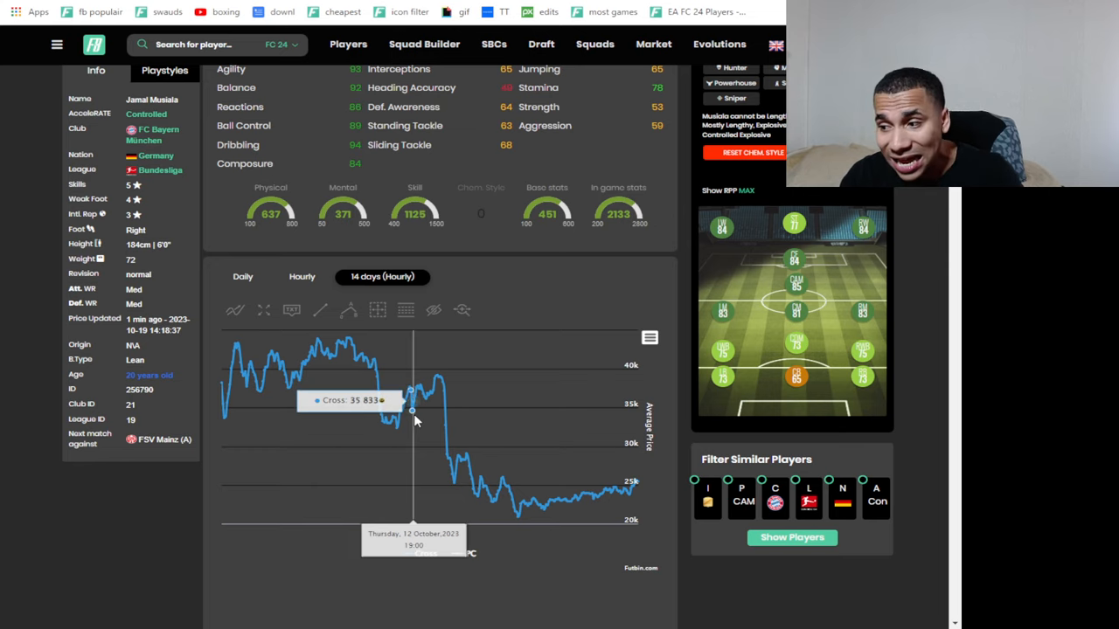
{"action": "mouse_move", "coordinate": [411, 411]}
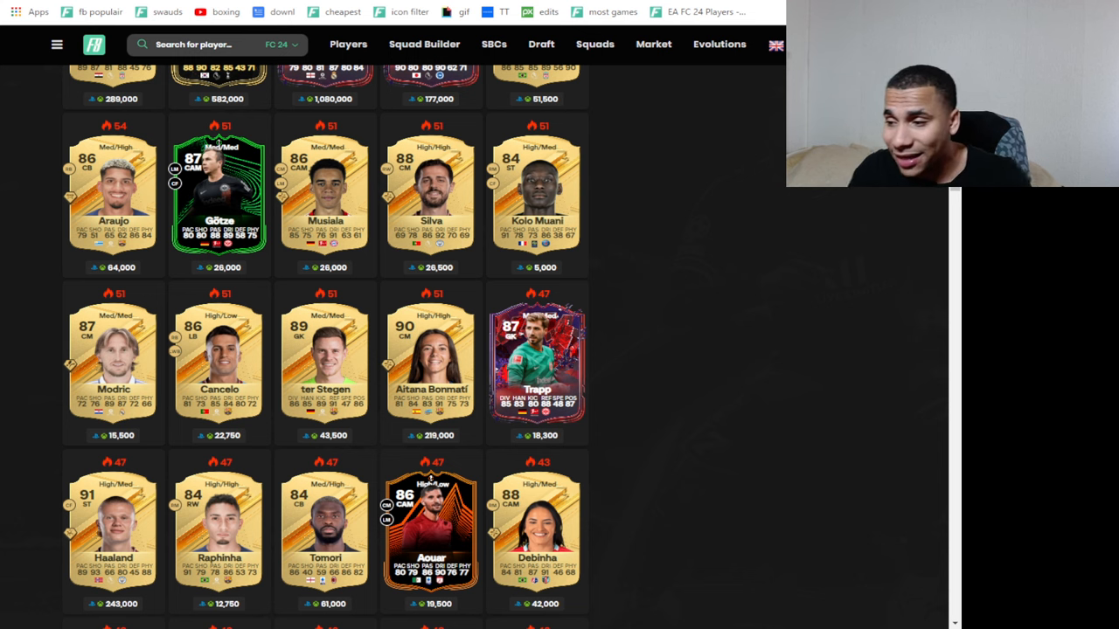
{"action": "scroll", "scroll_direction": "down", "scroll_amount": 3}
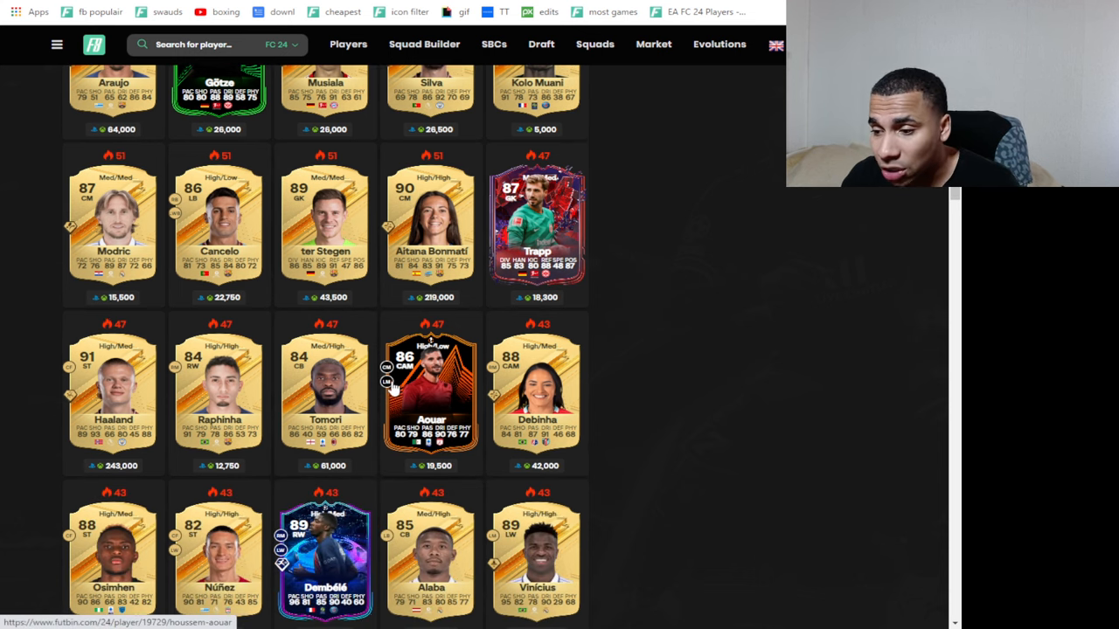
{"action": "scroll", "scroll_direction": "down", "scroll_amount": 3}
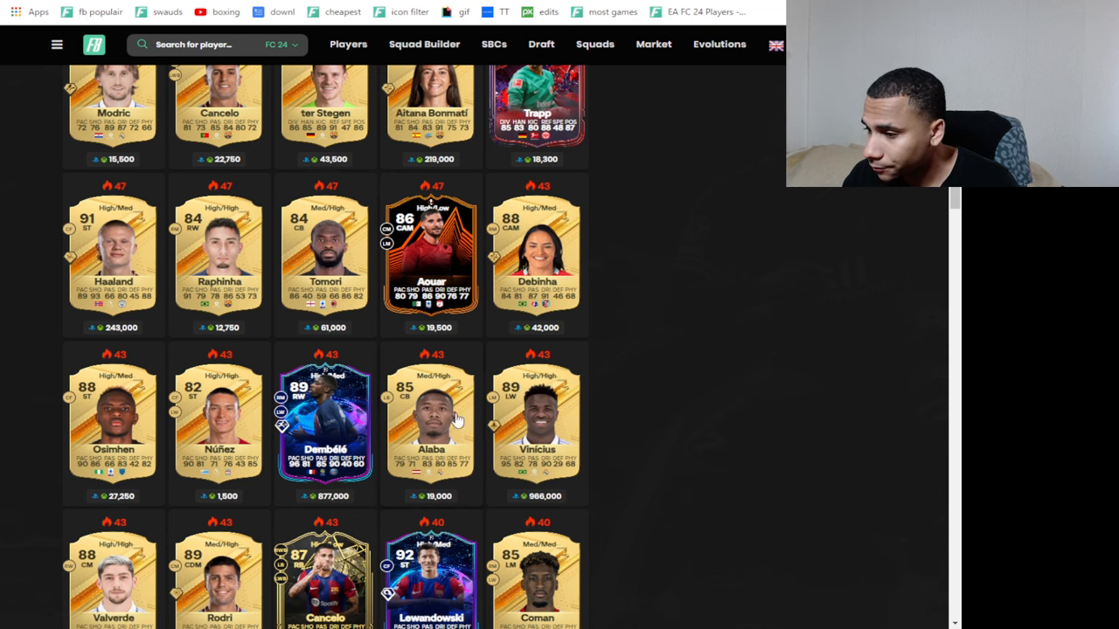
{"action": "left_click", "coordinate": [423, 44]}
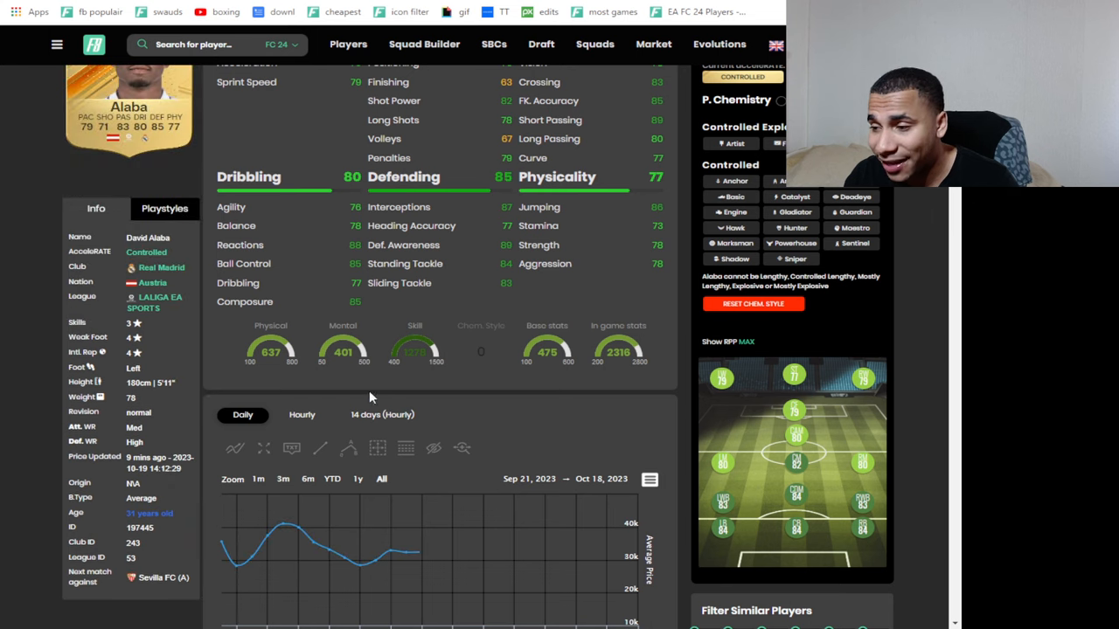
{"action": "left_click", "coordinate": [301, 414]}
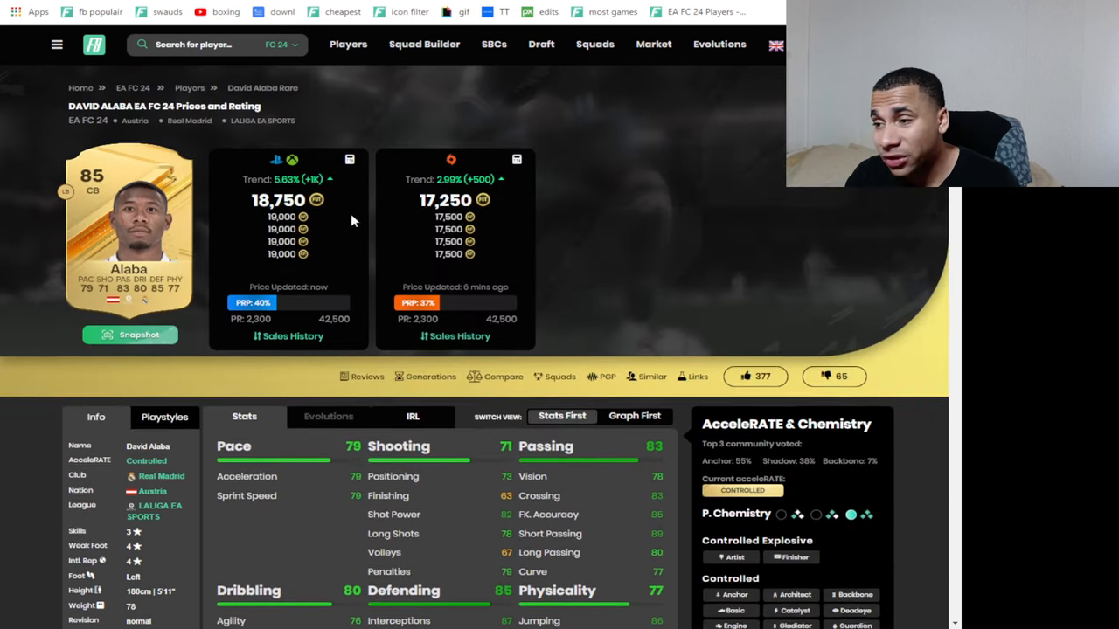
{"action": "scroll", "scroll_direction": "down", "scroll_amount": 3}
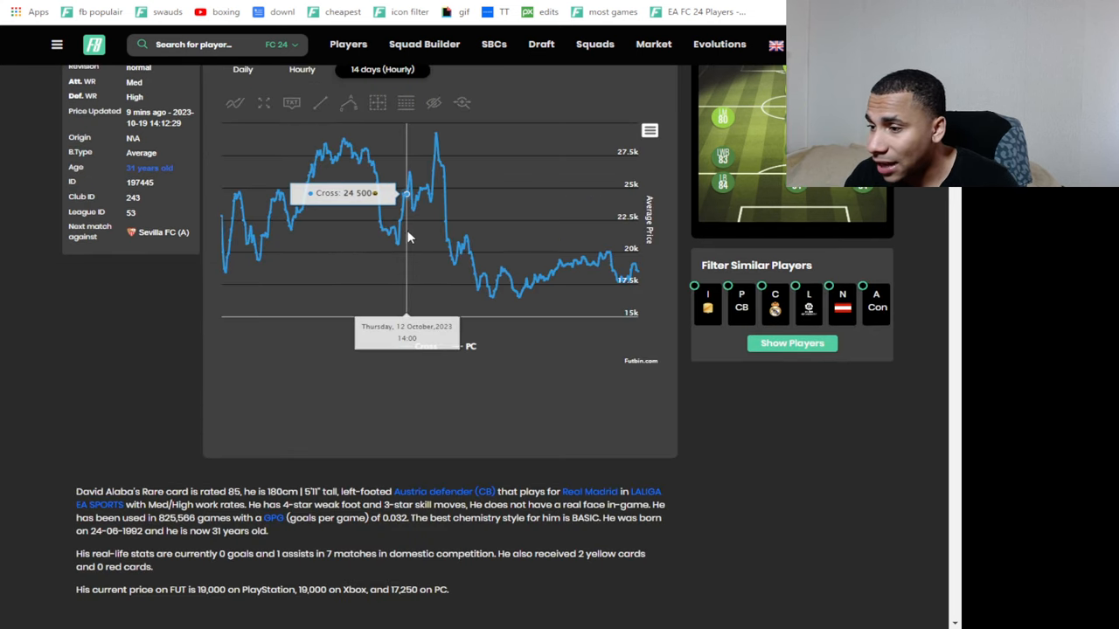
{"action": "mouse_move", "coordinate": [416, 224]}
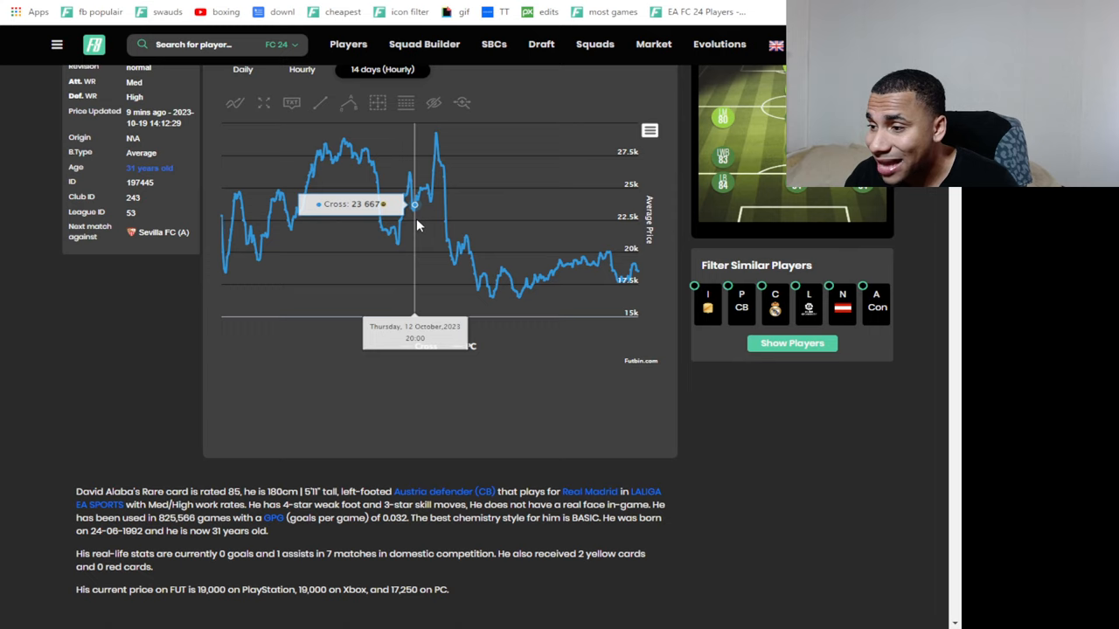
{"action": "mouse_move", "coordinate": [416, 228]}
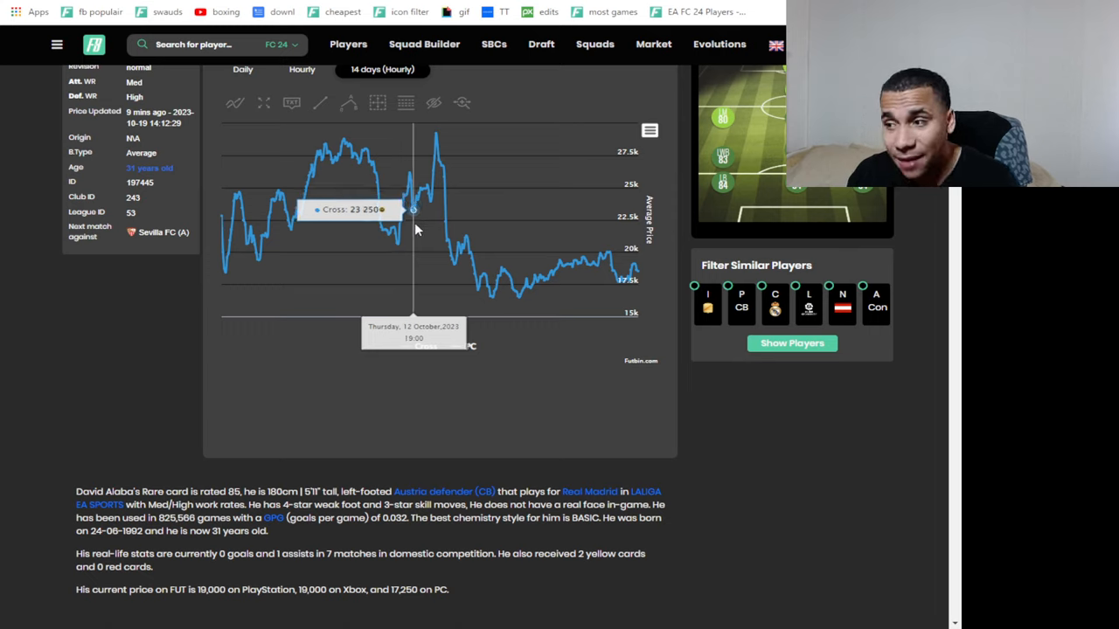
{"action": "mouse_move", "coordinate": [437, 173]}
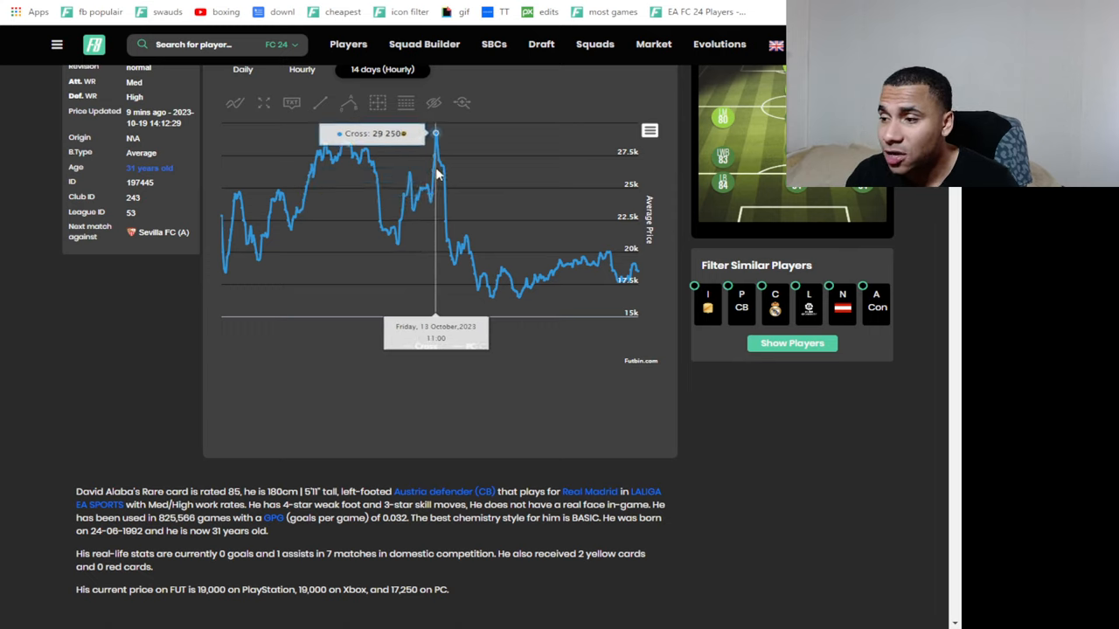
{"action": "mouse_move", "coordinate": [412, 208]}
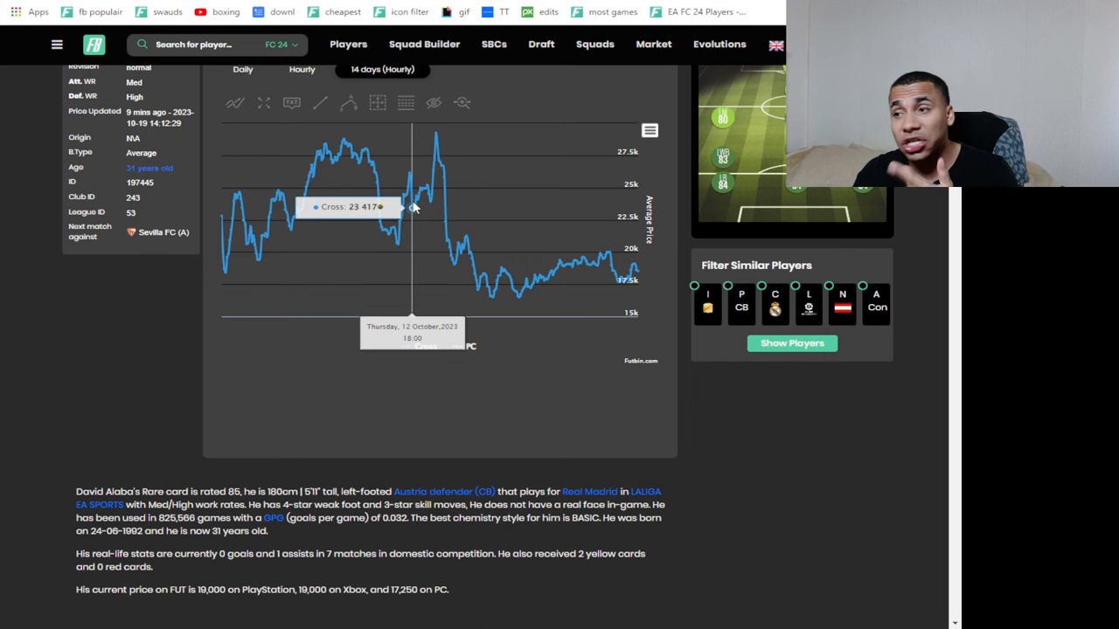
{"action": "scroll", "scroll_direction": "up", "scroll_amount": 3}
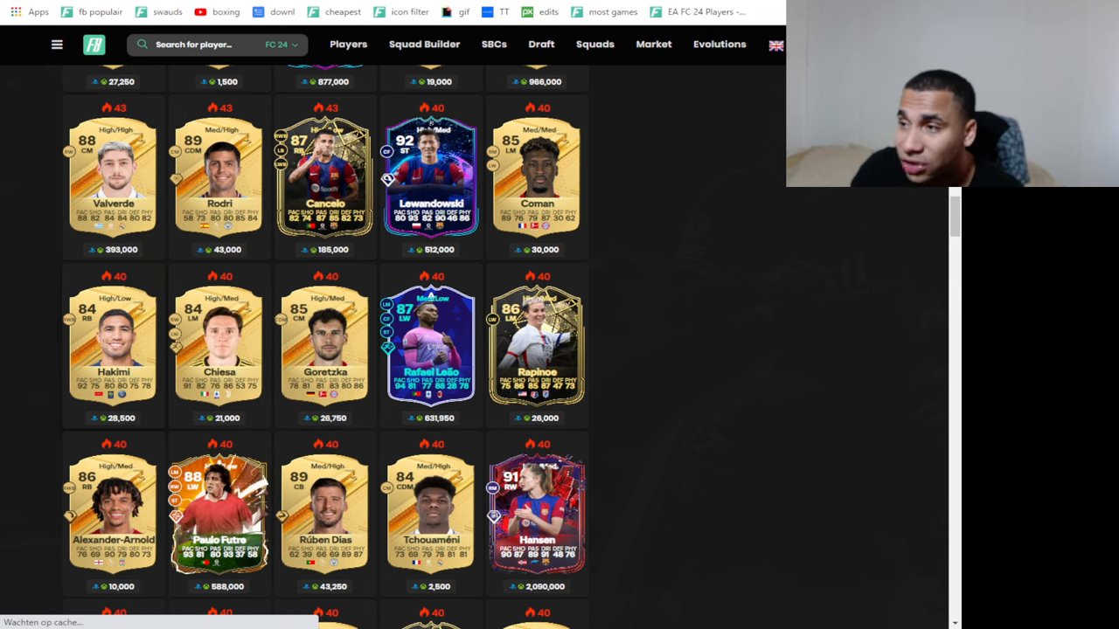
{"action": "left_click", "coordinate": [112, 341]}
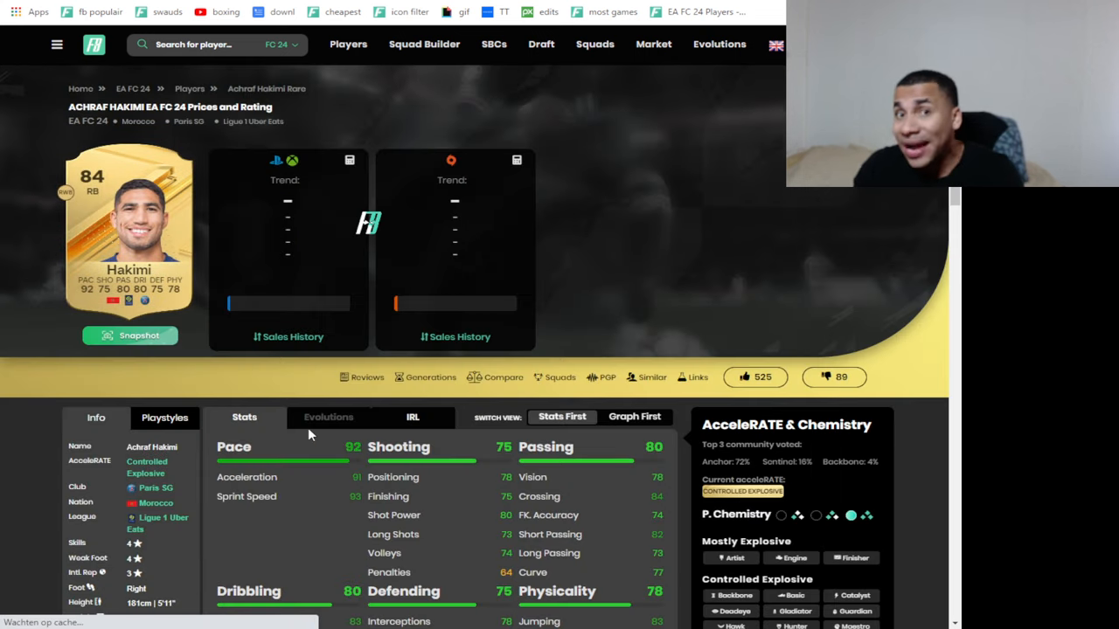
{"action": "scroll", "scroll_direction": "down", "scroll_amount": 3}
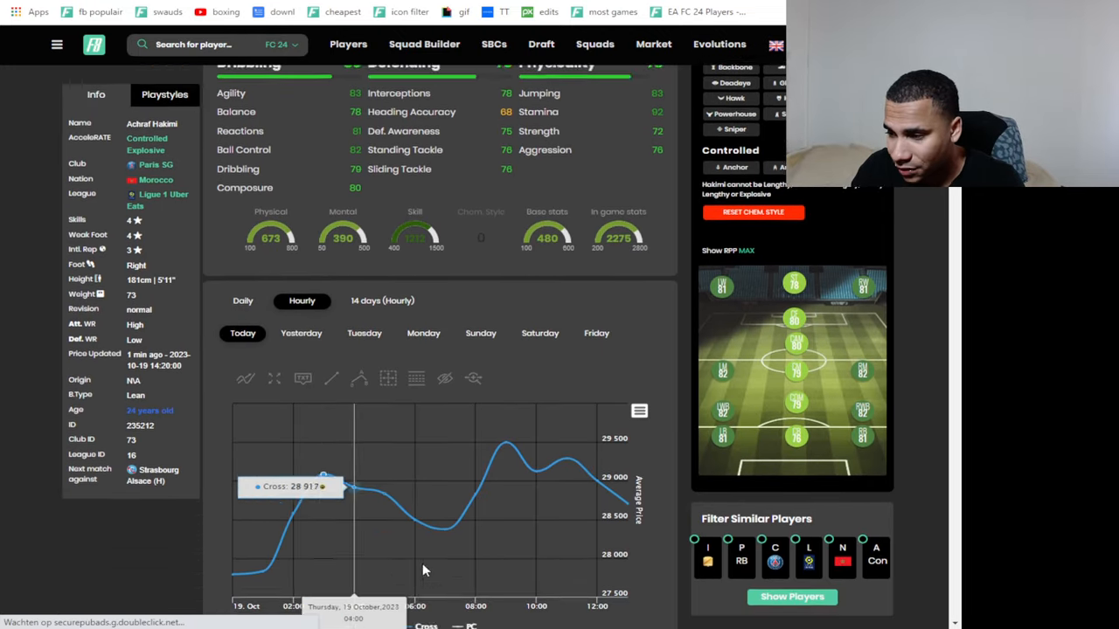
{"action": "scroll", "scroll_direction": "down", "scroll_amount": 3}
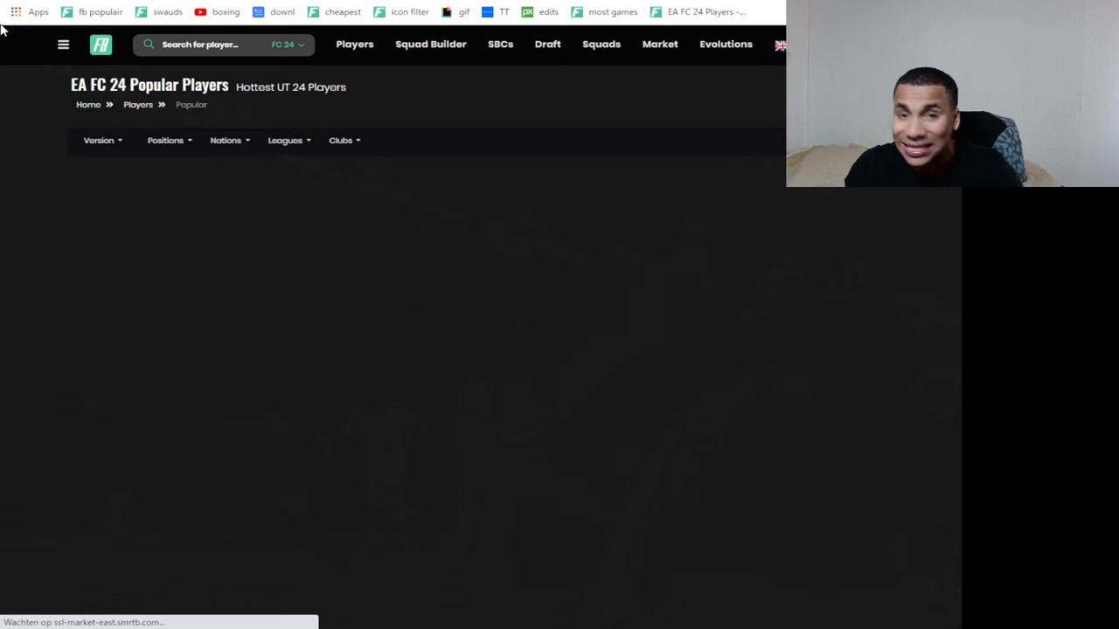
{"action": "scroll", "scroll_direction": "down", "scroll_amount": 3}
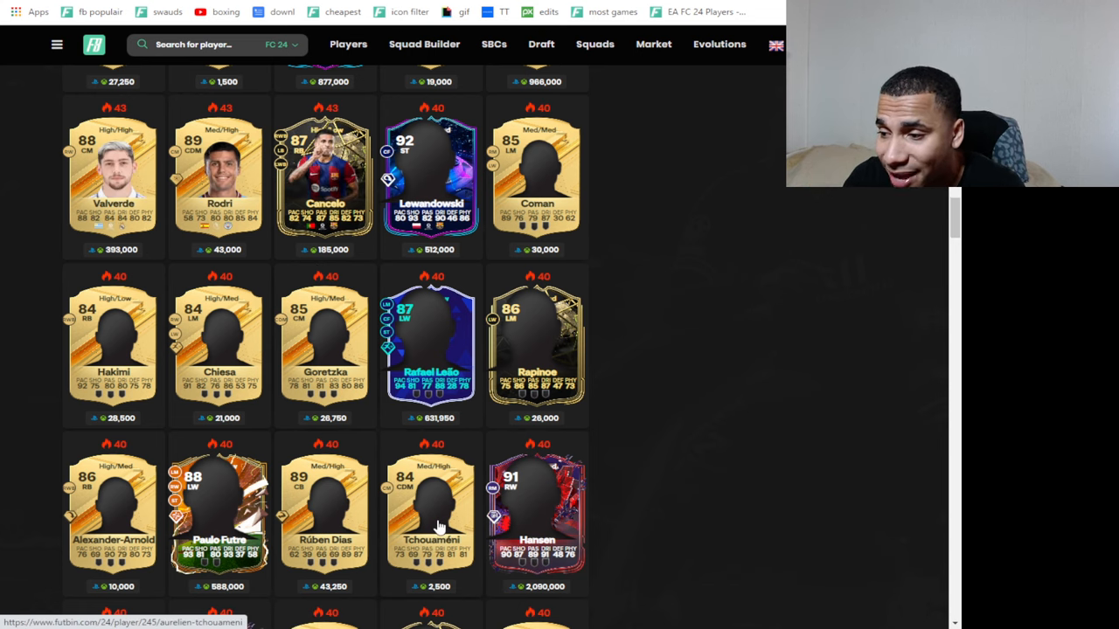
{"action": "scroll", "scroll_direction": "down", "scroll_amount": 3}
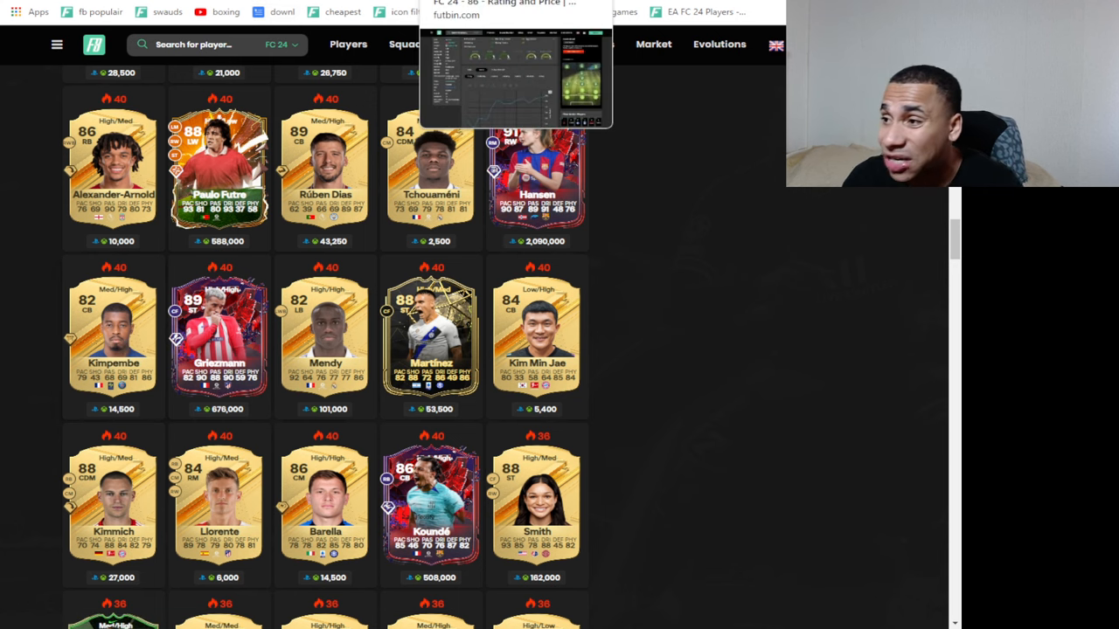
Open Kimpembe's price page and show yesterday's then the 14-day hourly price history.
{"action": "left_click", "coordinate": [111, 336]}
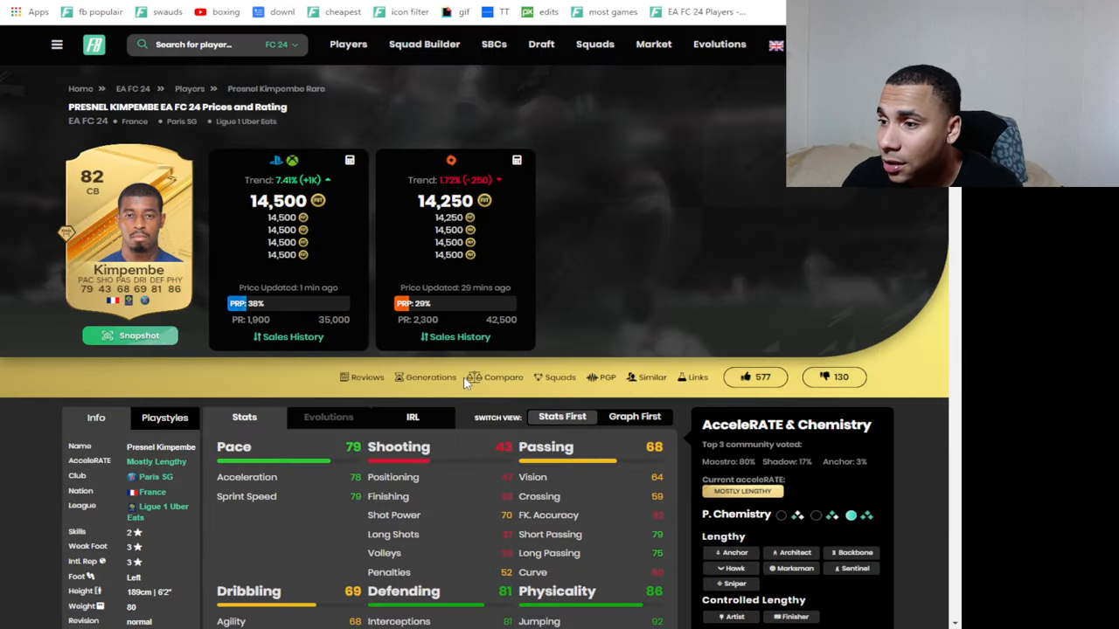
{"action": "scroll", "scroll_direction": "down", "scroll_amount": 3}
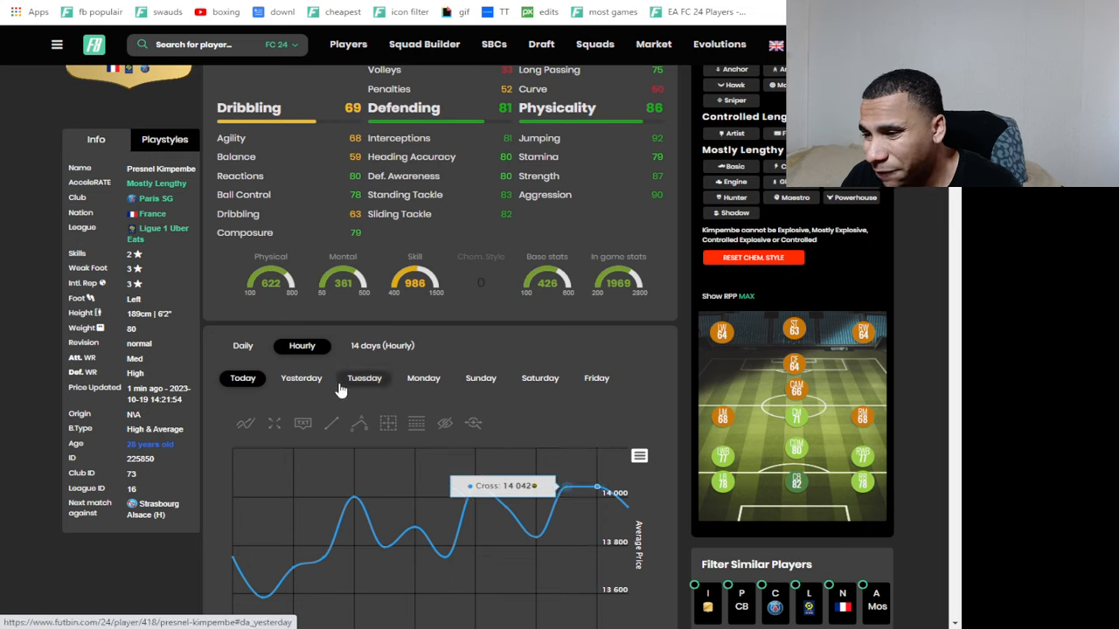
{"action": "left_click", "coordinate": [301, 377]}
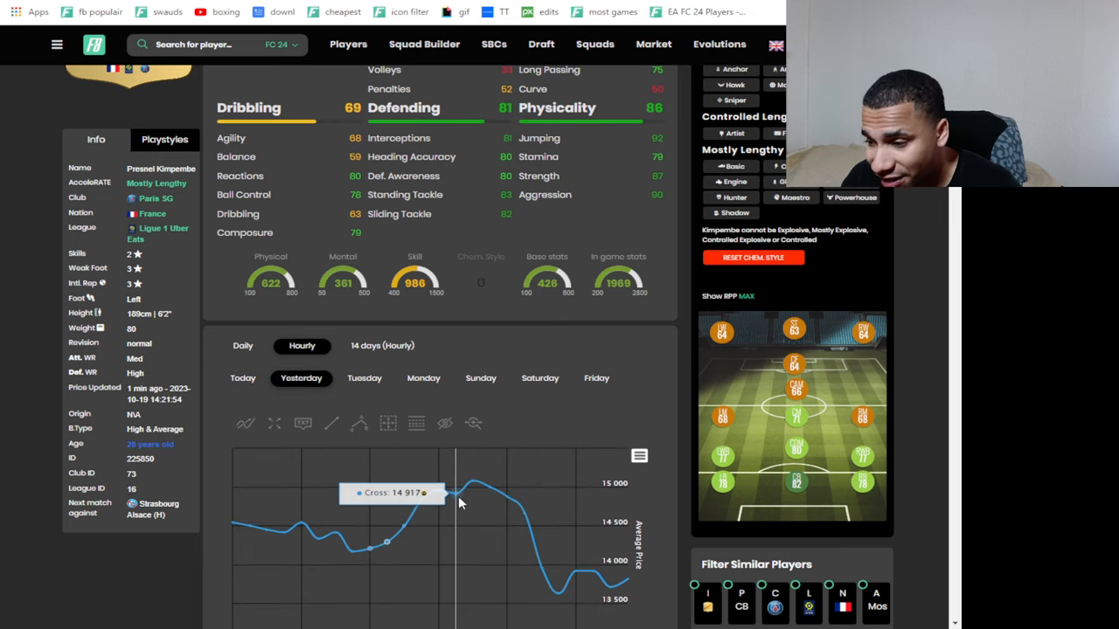
{"action": "left_click", "coordinate": [381, 346]}
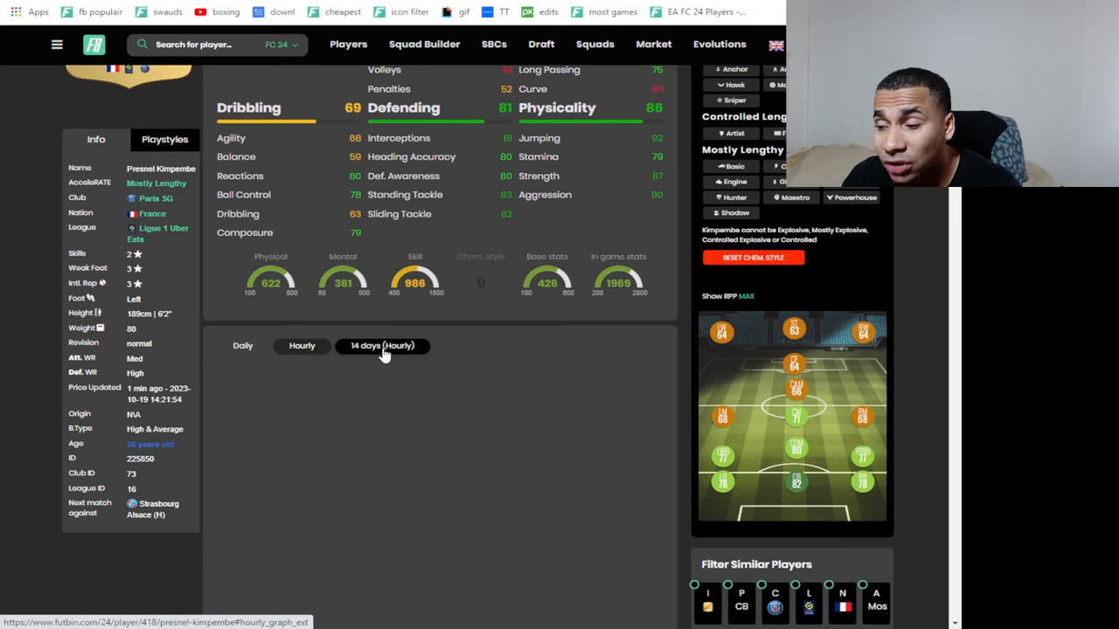
{"action": "left_click", "coordinate": [381, 346]}
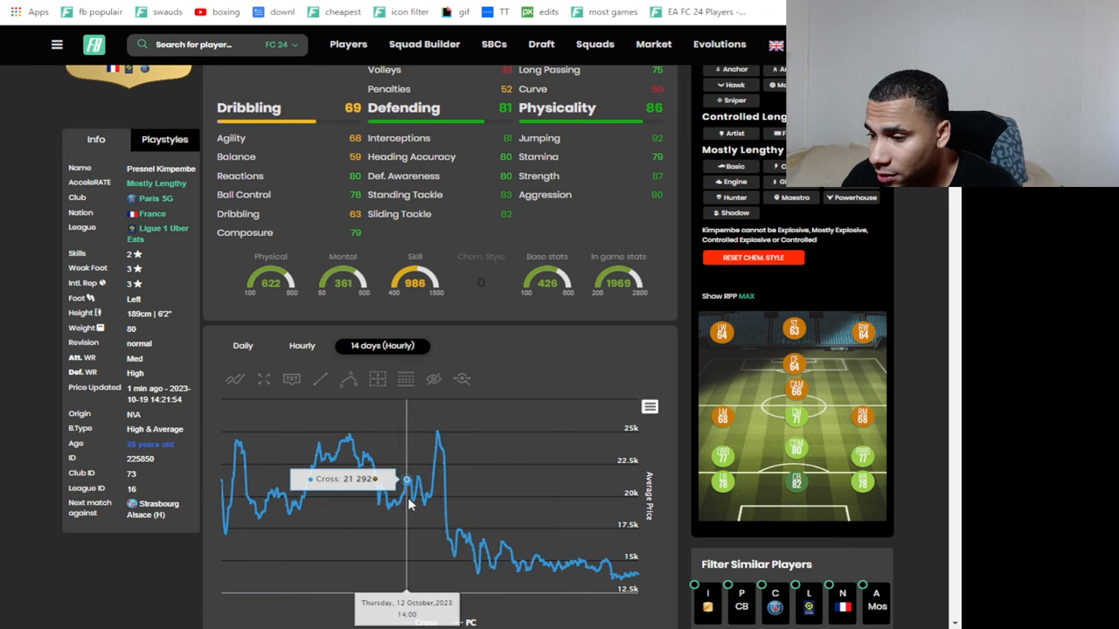
{"action": "scroll", "scroll_direction": "down", "scroll_amount": 3}
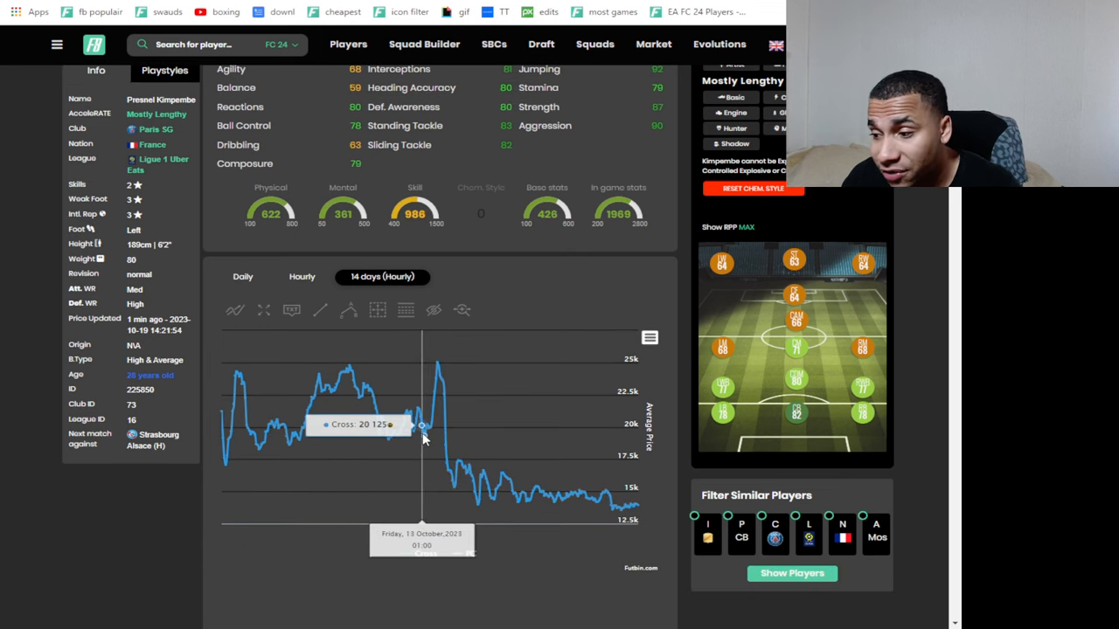
{"action": "mouse_move", "coordinate": [413, 434]}
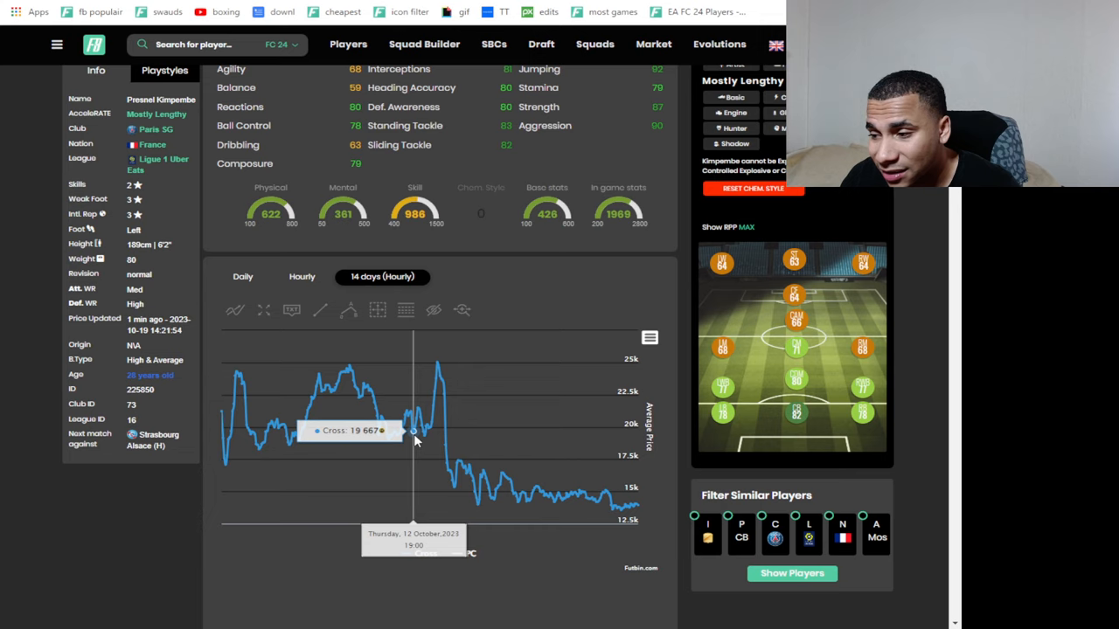
{"action": "mouse_move", "coordinate": [416, 446]}
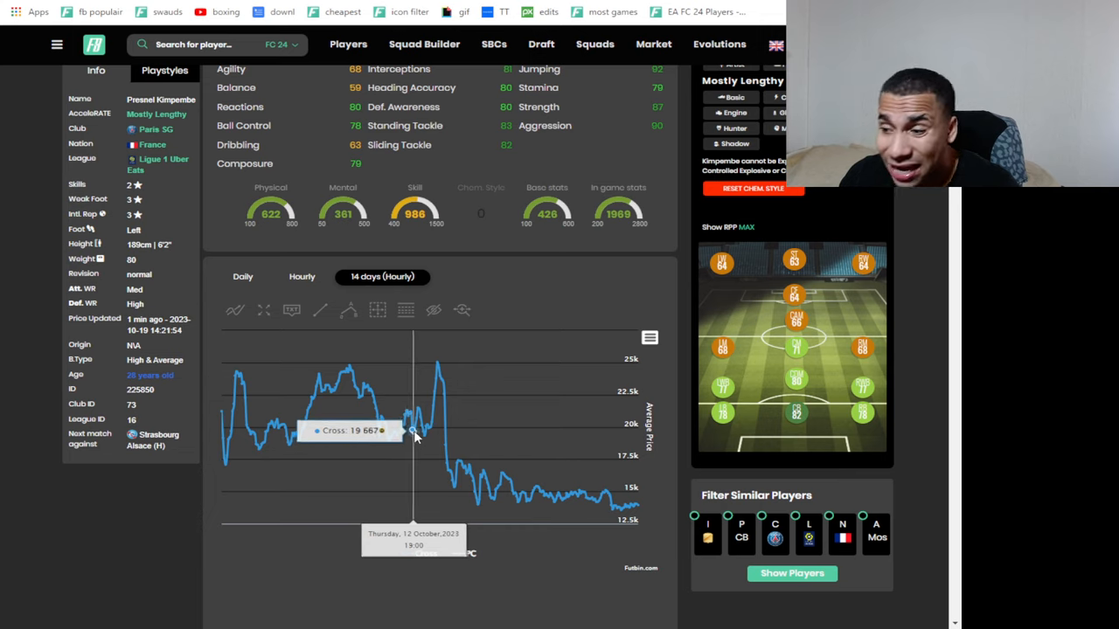
{"action": "mouse_move", "coordinate": [428, 425]}
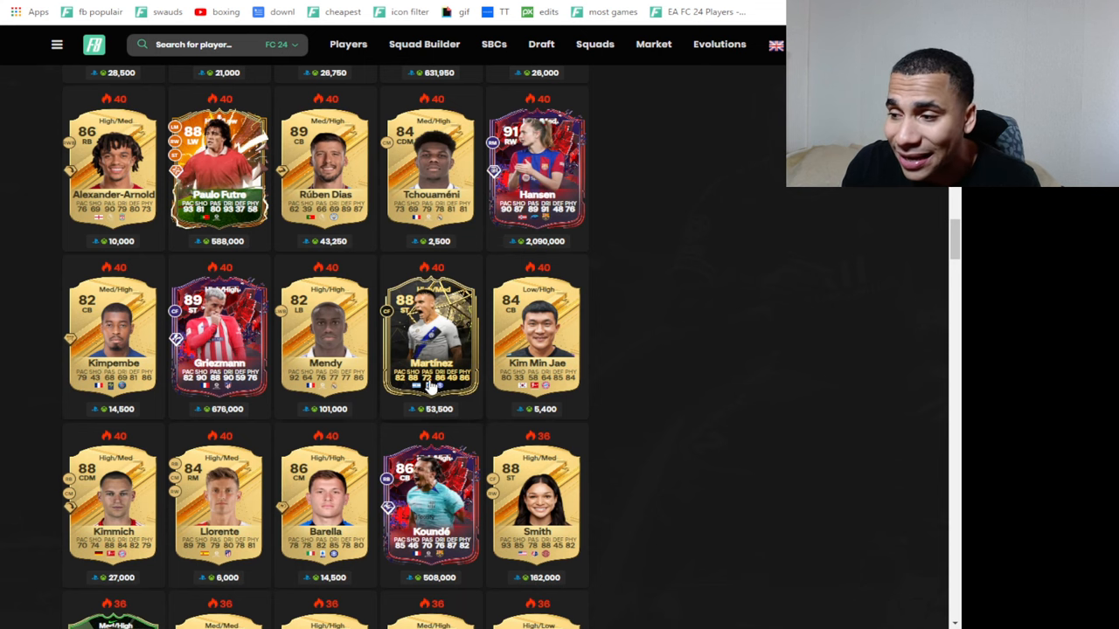
Scroll back up through the popular players grid.
{"action": "scroll", "scroll_direction": "up", "scroll_amount": 3}
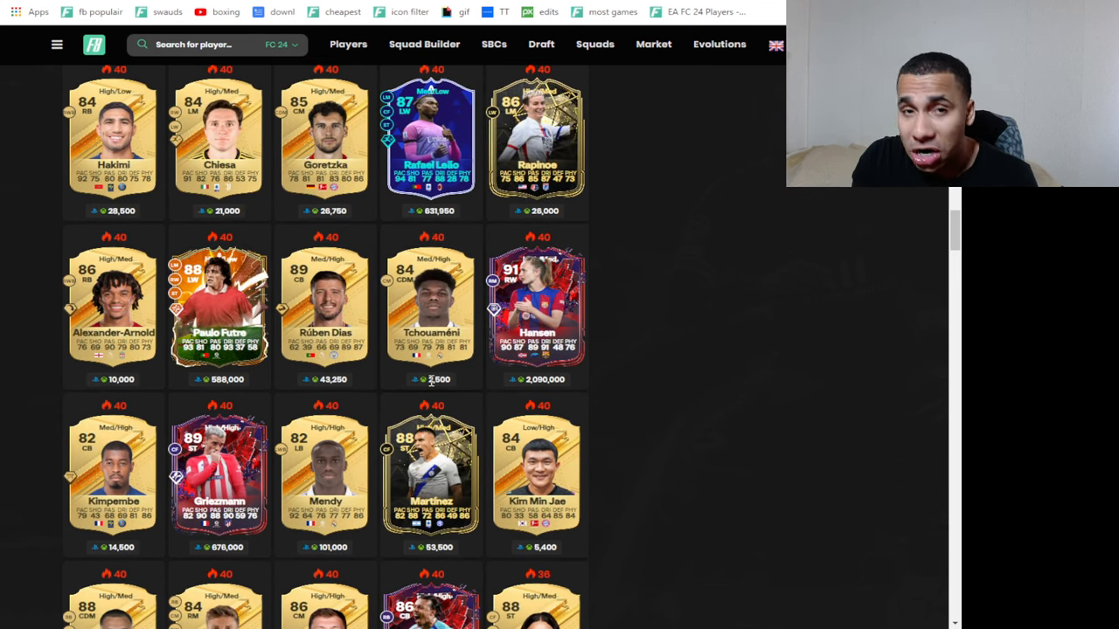